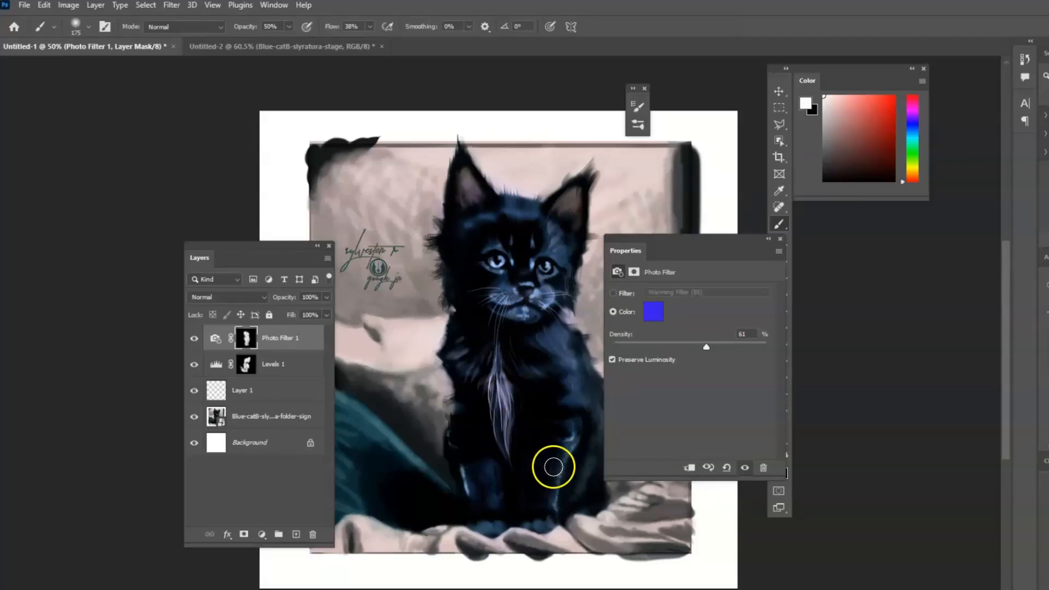
# - Paint the Photo Filter mask over the kitten's body and head
pyautogui.moveTo(552, 466); pyautogui.dragTo(529, 337)
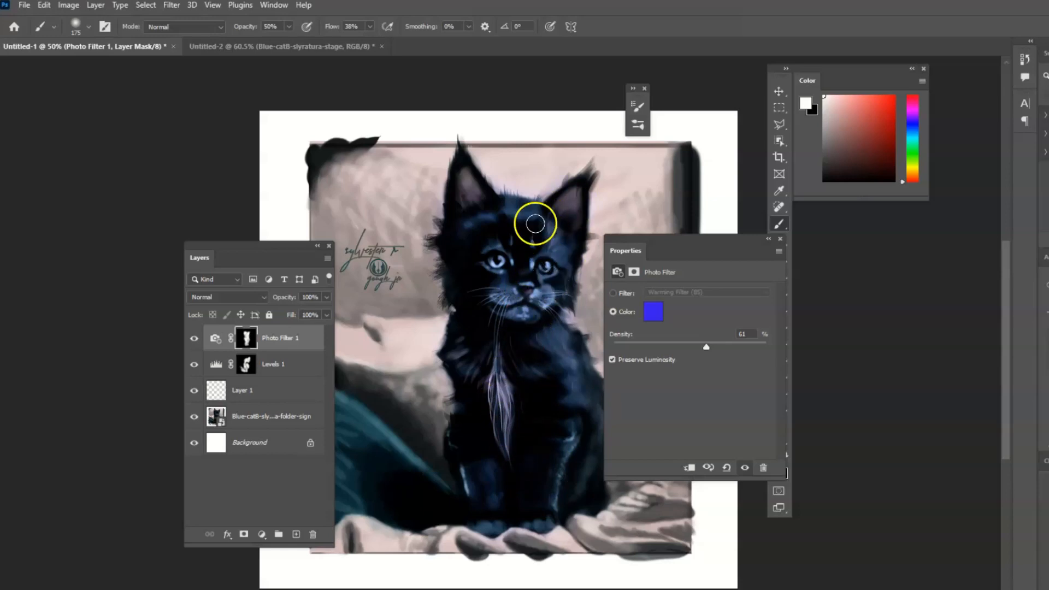
pyautogui.moveTo(535, 223); pyautogui.dragTo(472, 432)
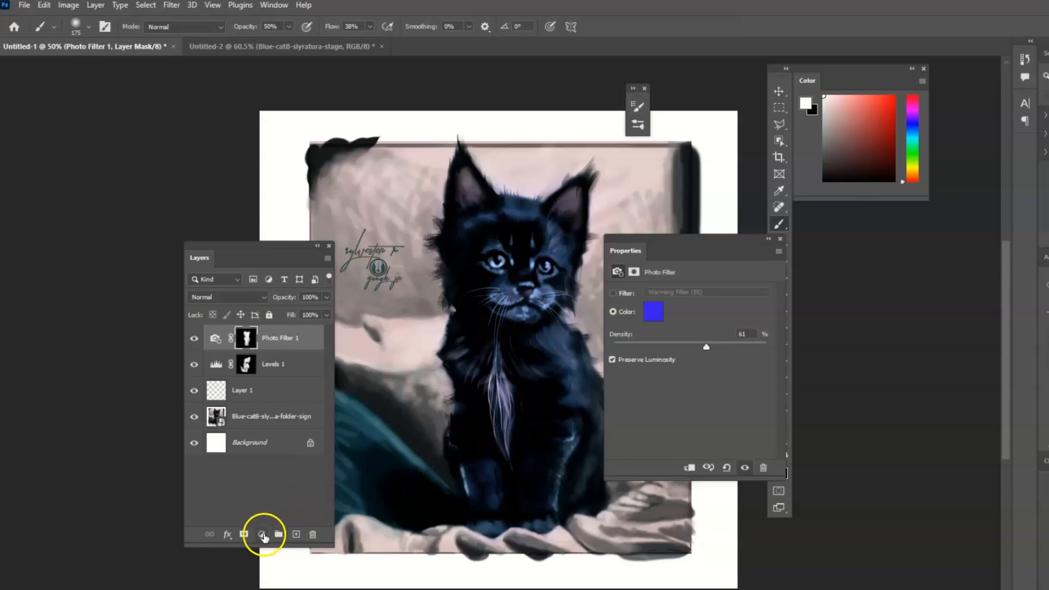
# - Add a Hue/Saturation adjustment layer and adjust its saturation
pyautogui.click(263, 534)
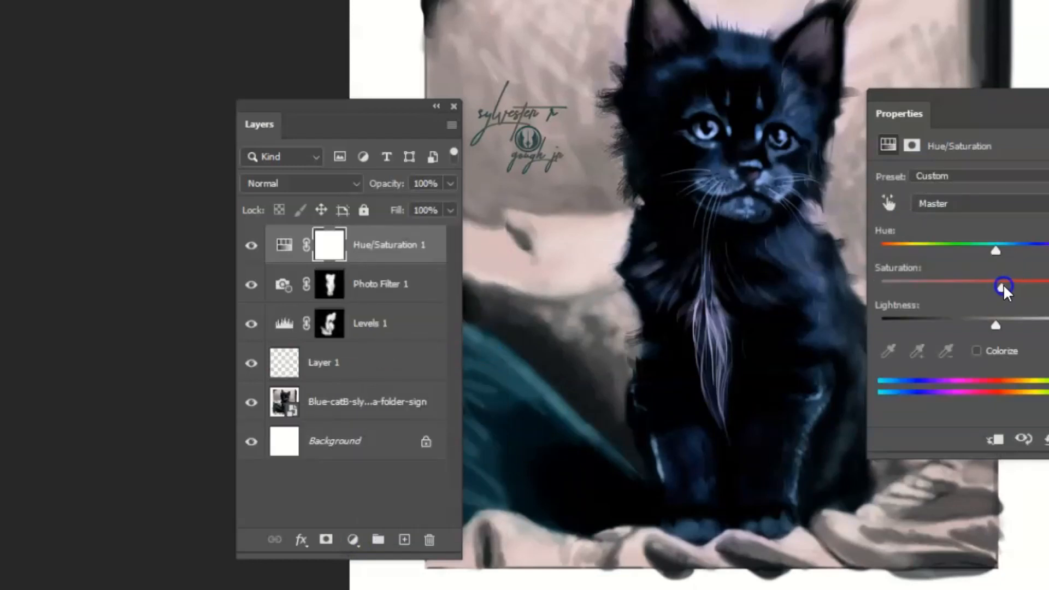
pyautogui.moveTo(1003, 284); pyautogui.dragTo(1031, 287)
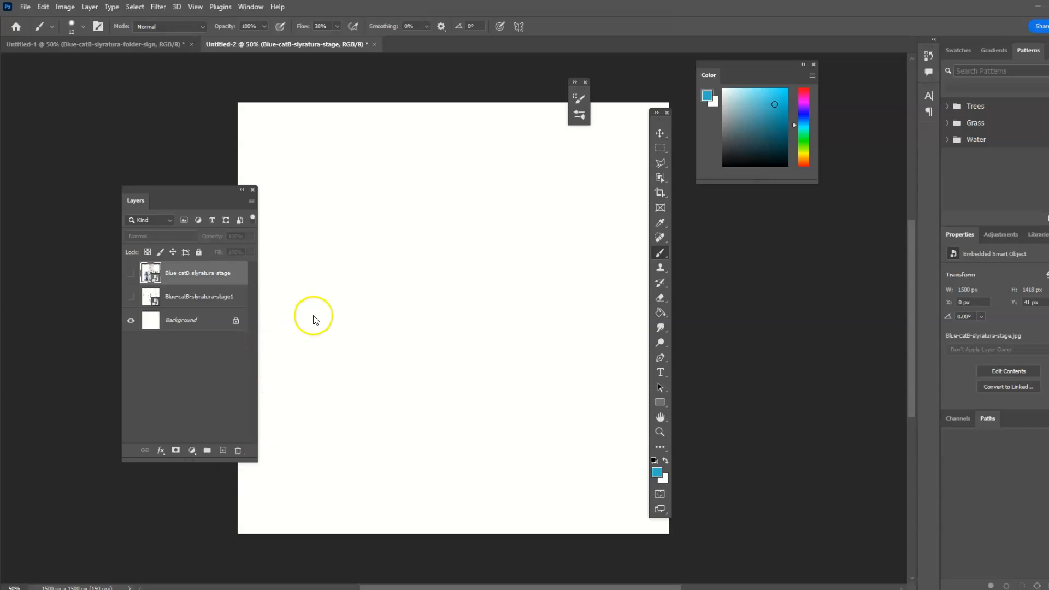
pyautogui.moveTo(299, 321)
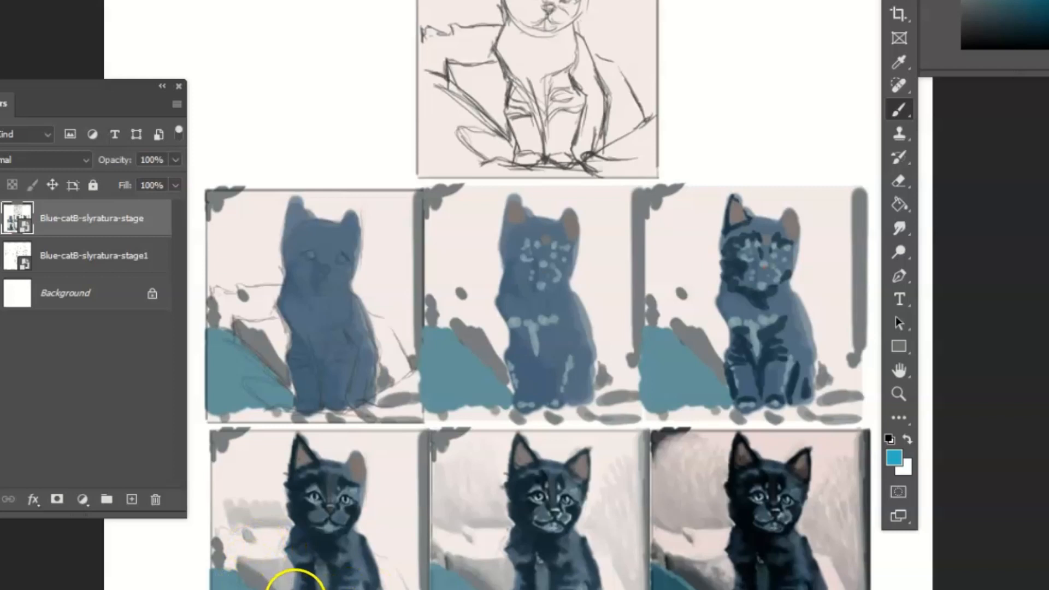
pyautogui.moveTo(354, 586)
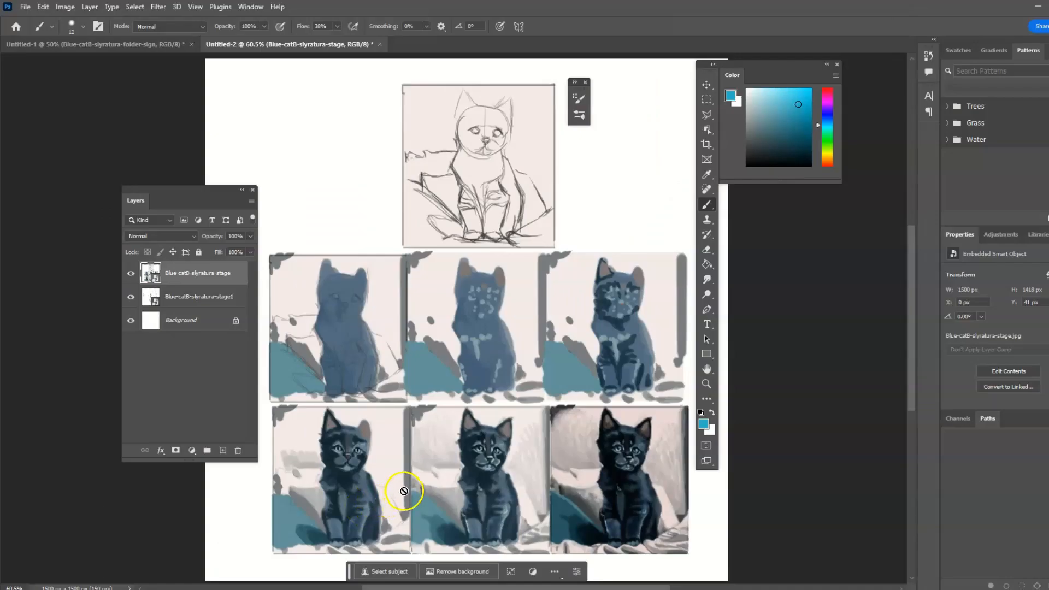
pyautogui.moveTo(338, 533)
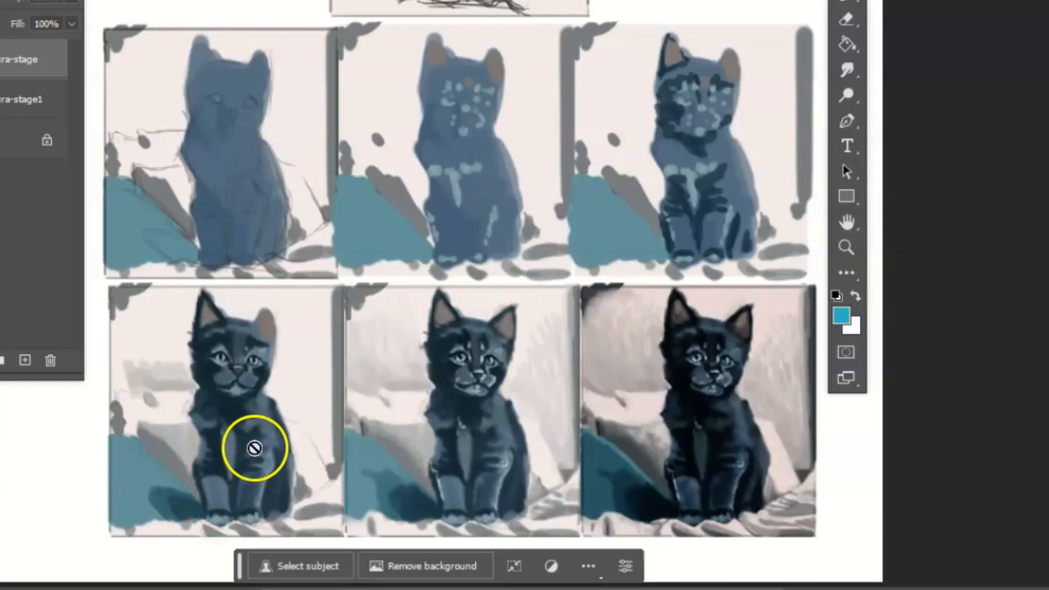
pyautogui.moveTo(271, 457)
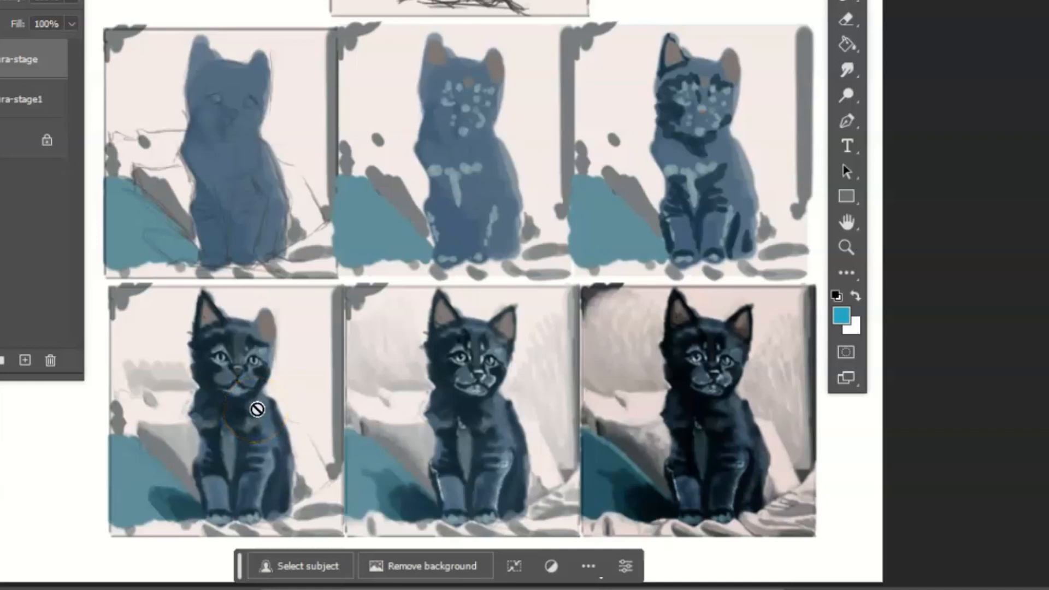
pyautogui.moveTo(267, 427)
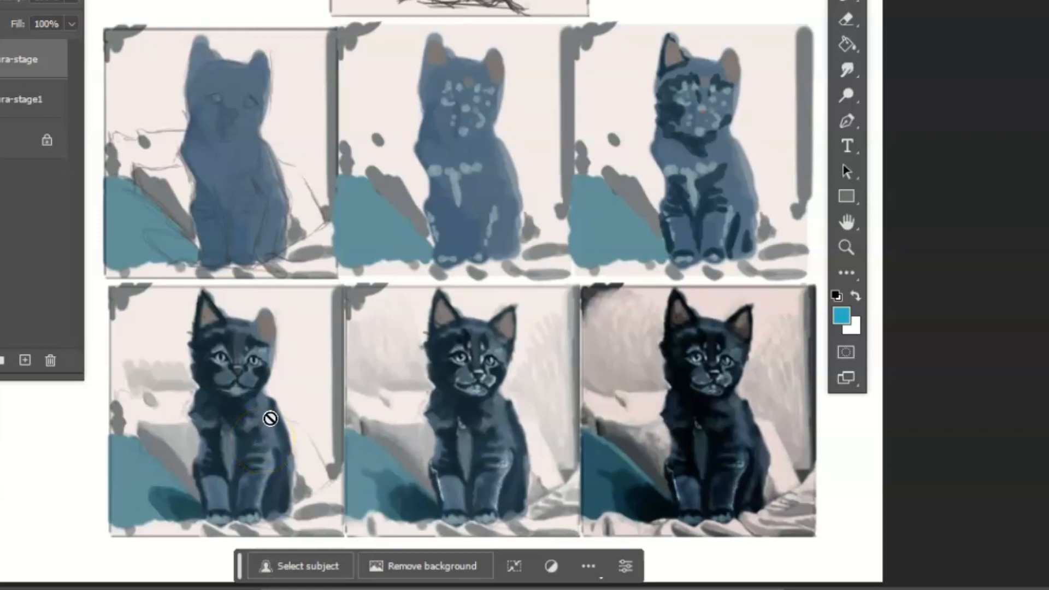
pyautogui.moveTo(487, 490)
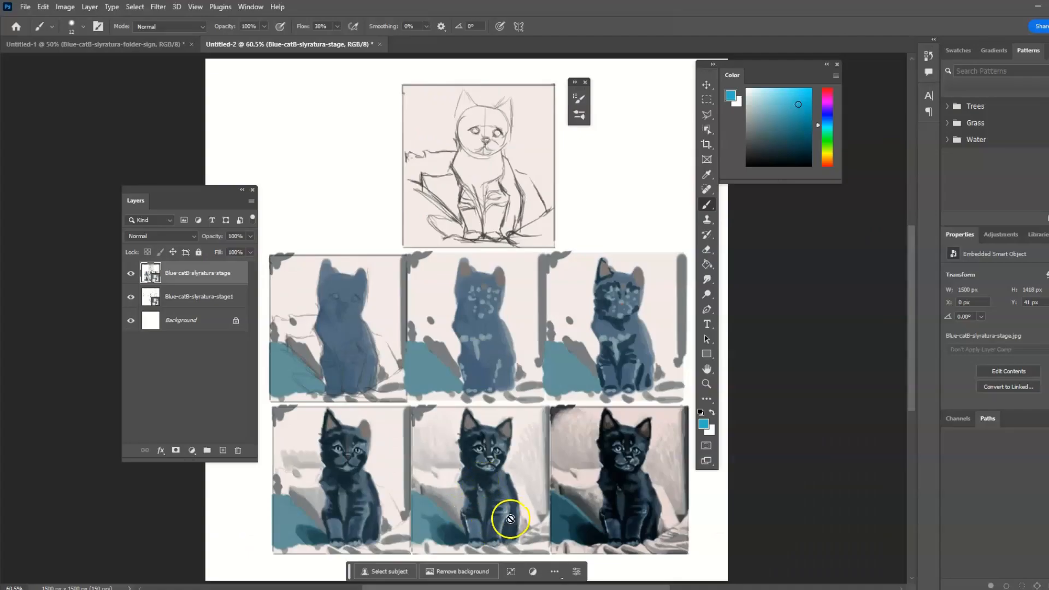
pyautogui.moveTo(465, 379)
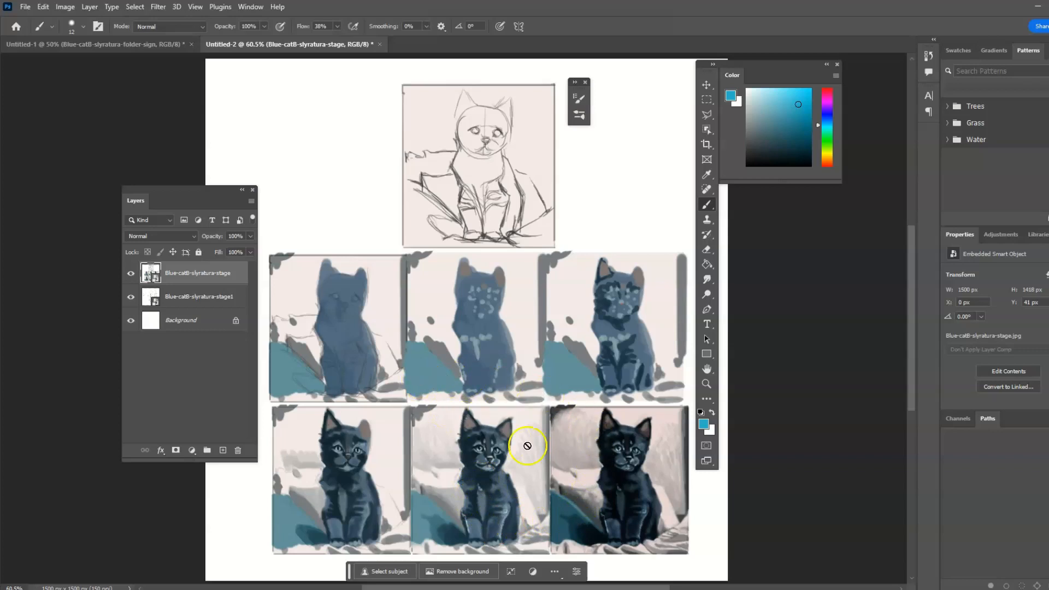
pyautogui.moveTo(531, 517)
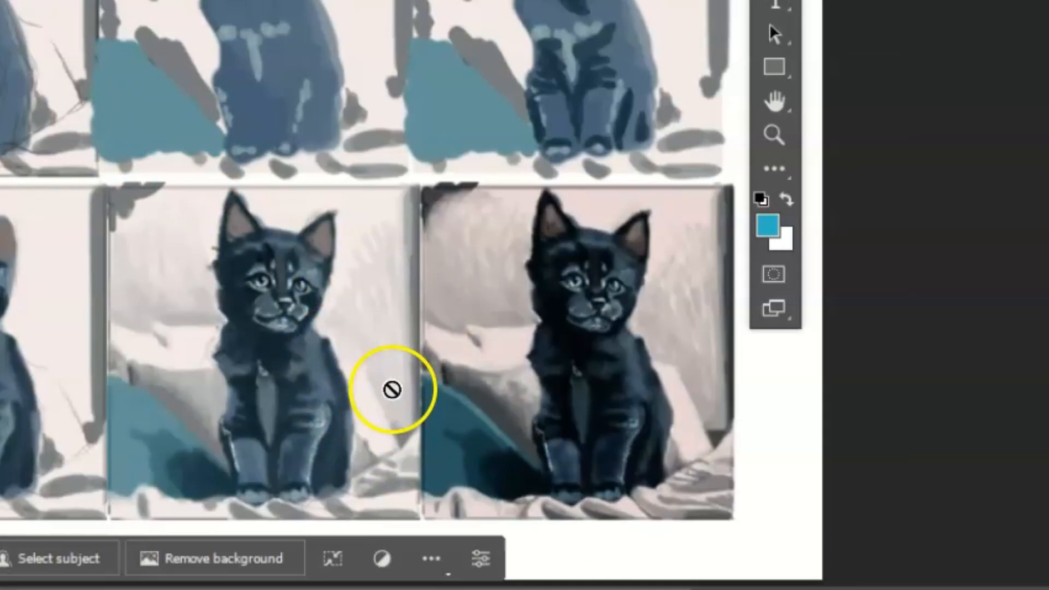
pyautogui.moveTo(392, 375)
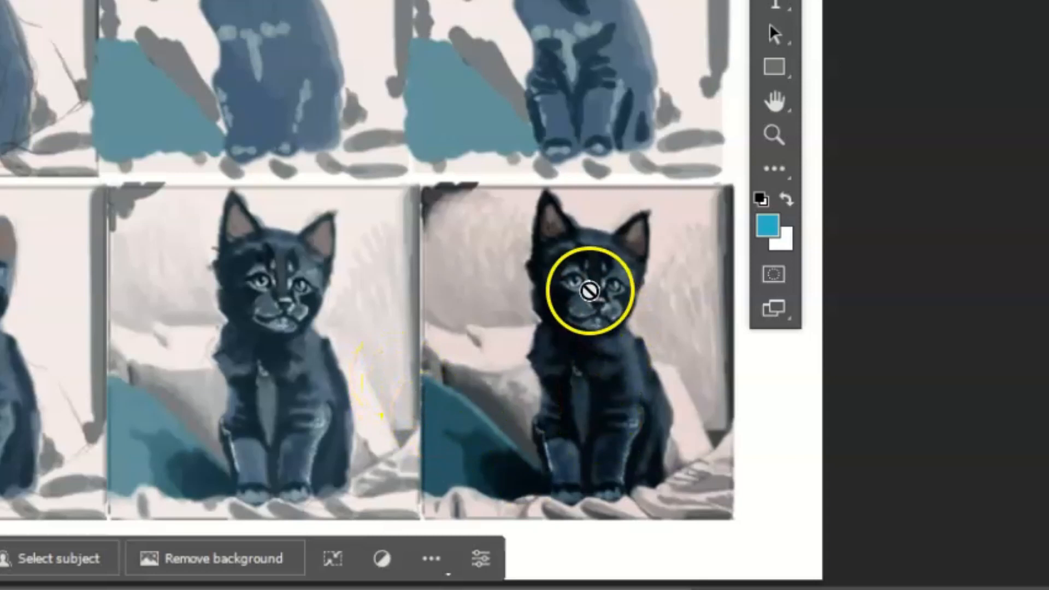
pyautogui.moveTo(640, 468)
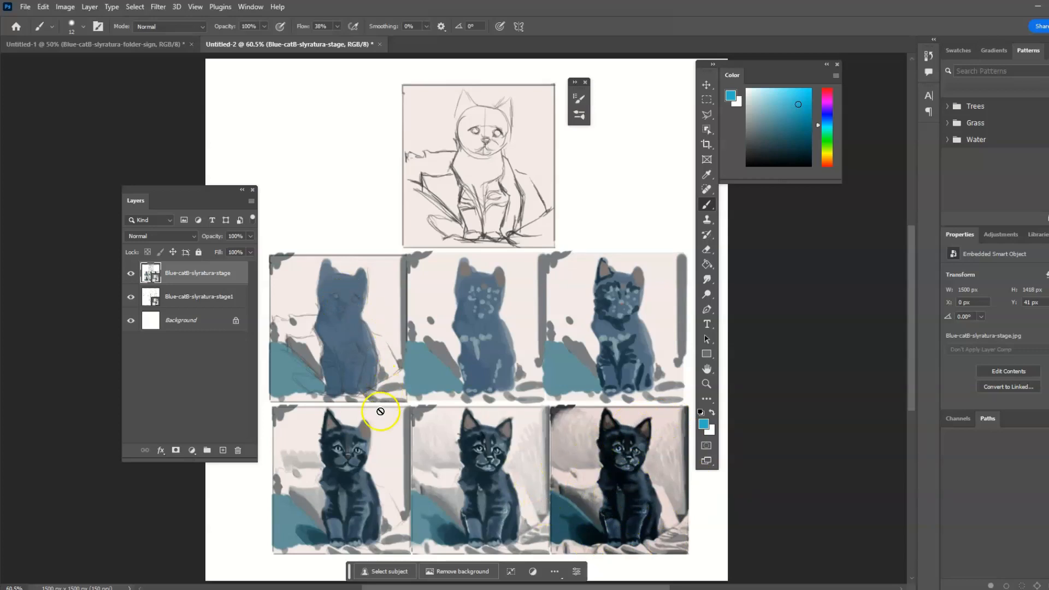
pyautogui.moveTo(194, 75)
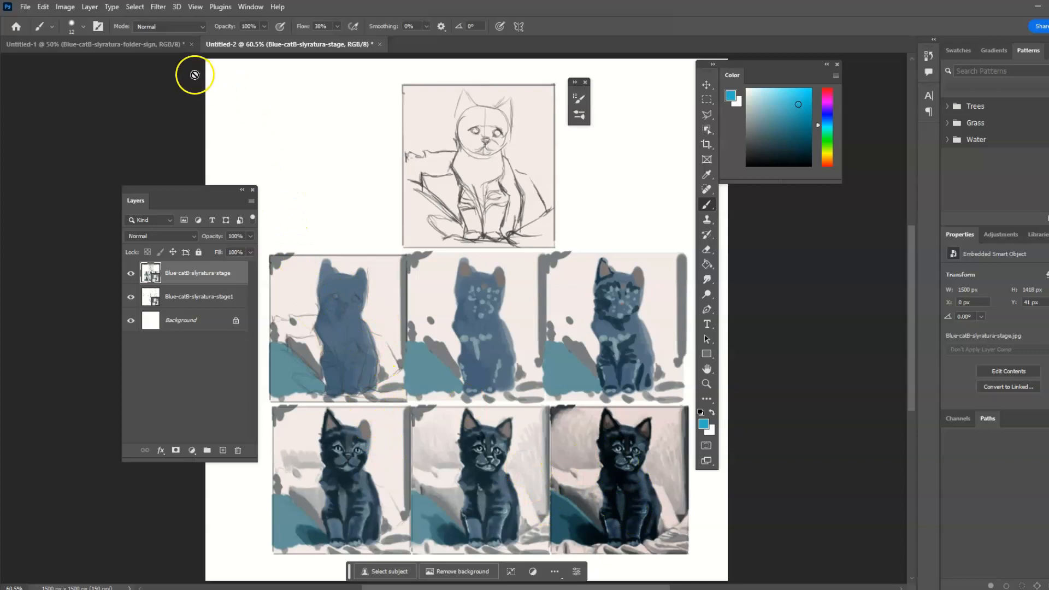
# - Add an empty Layer 1 above the kitten painting in the Untitled-1 document
pyautogui.click(87, 44)
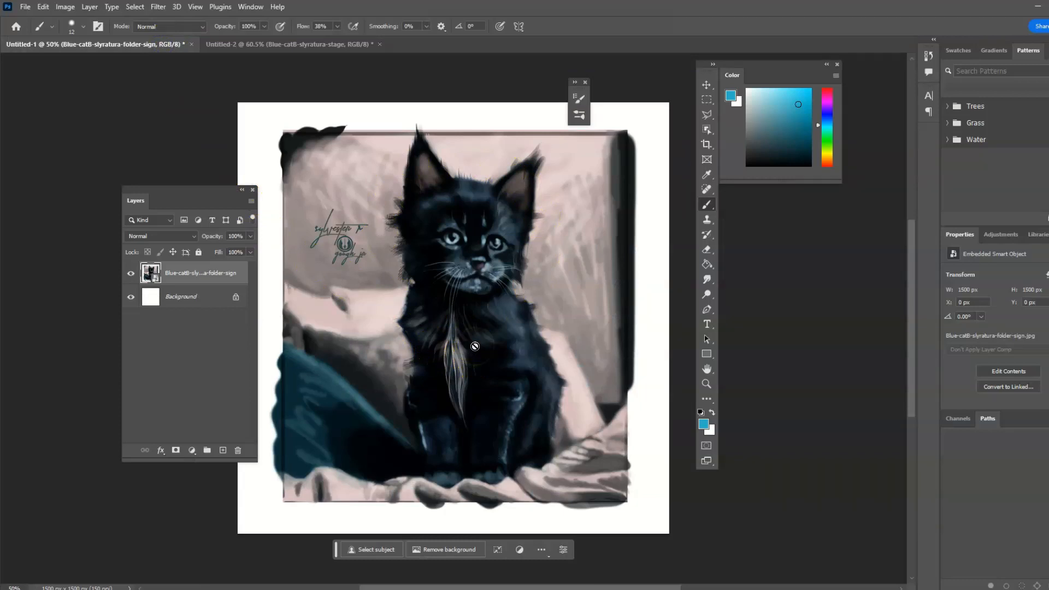
pyautogui.moveTo(498, 306)
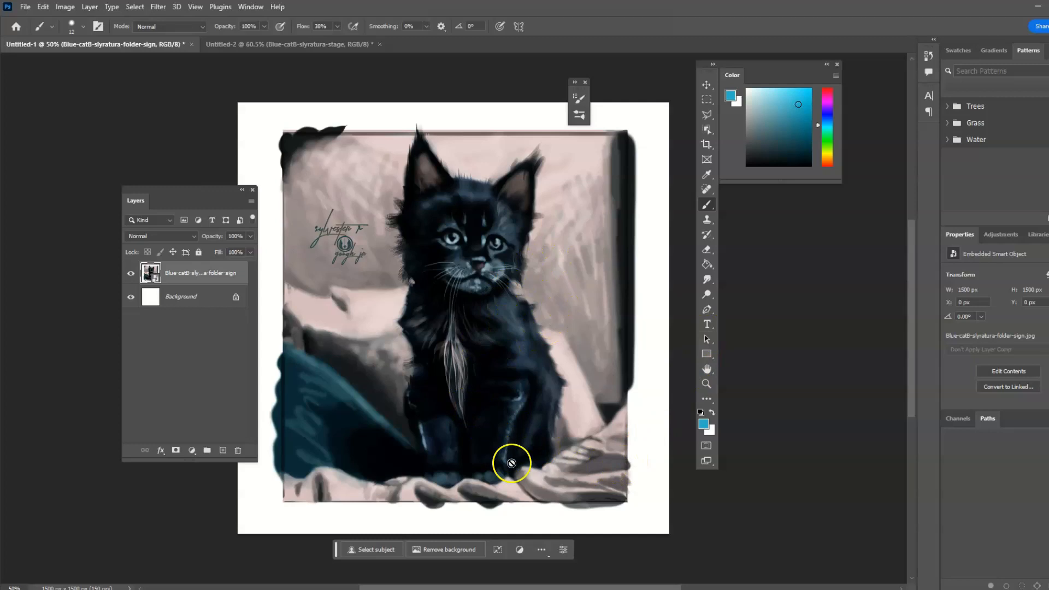
pyautogui.moveTo(505, 365)
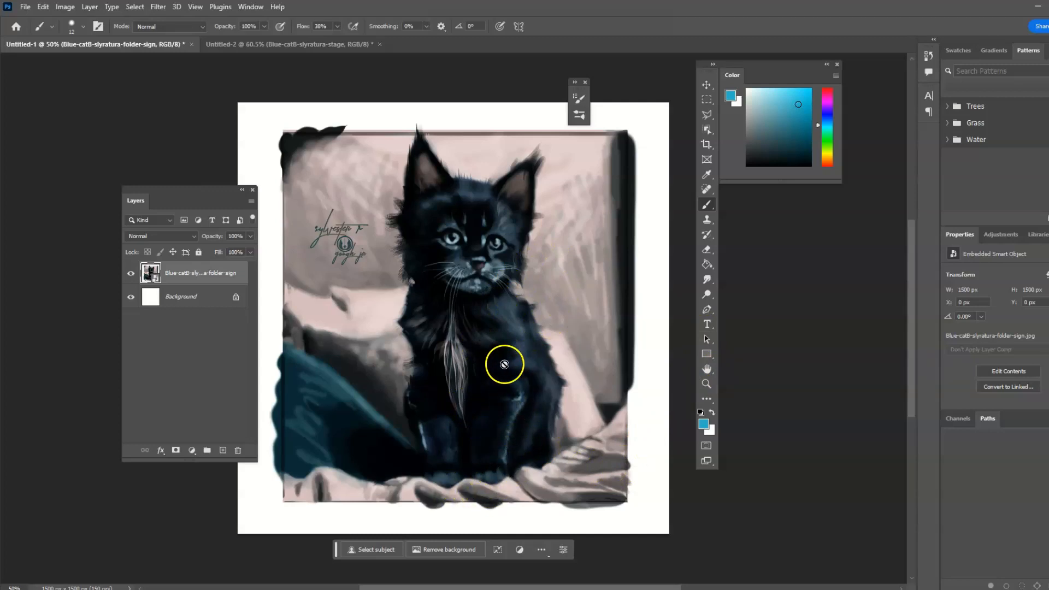
pyautogui.moveTo(481, 400)
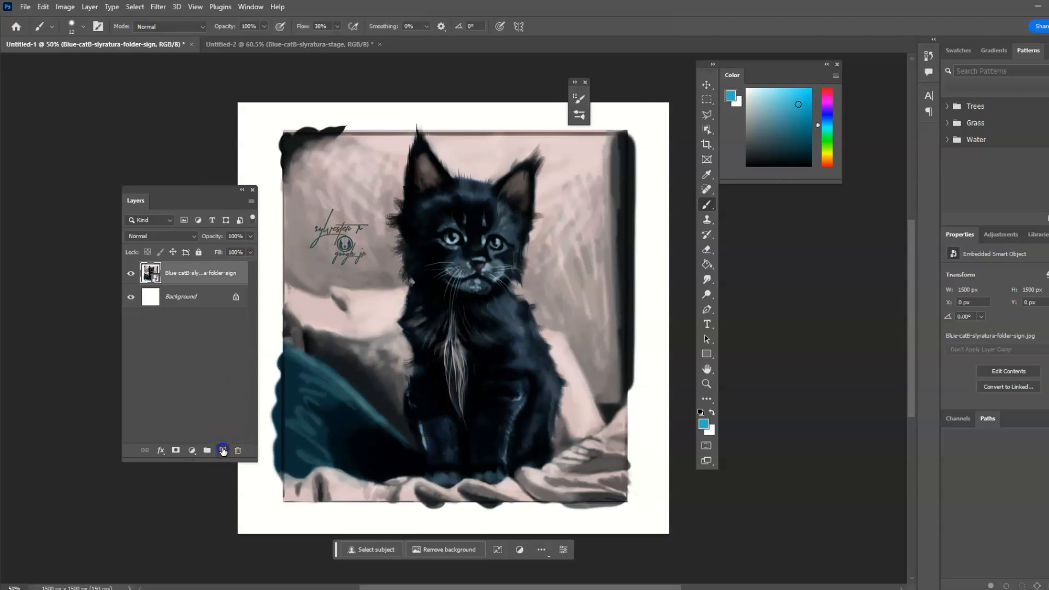
pyautogui.click(223, 449)
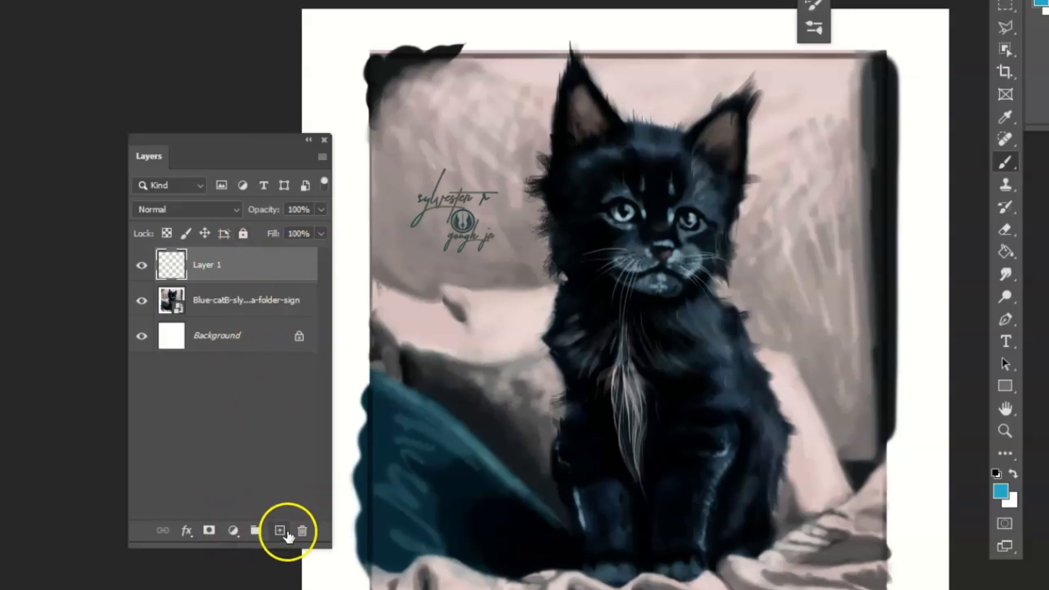
pyautogui.moveTo(233, 532)
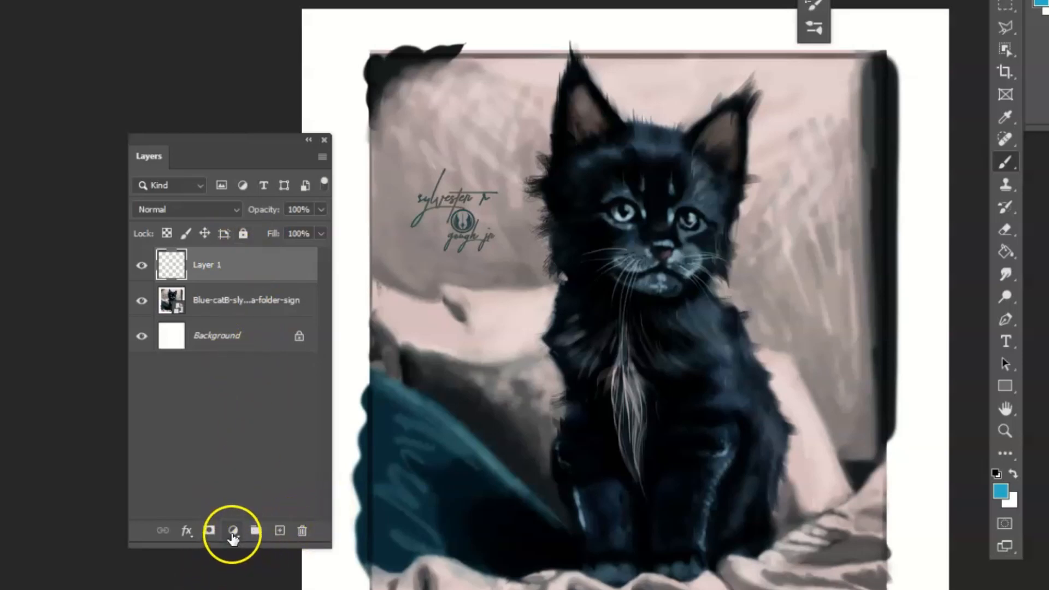
# - Add a Levels adjustment layer above Layer 1
pyautogui.click(233, 530)
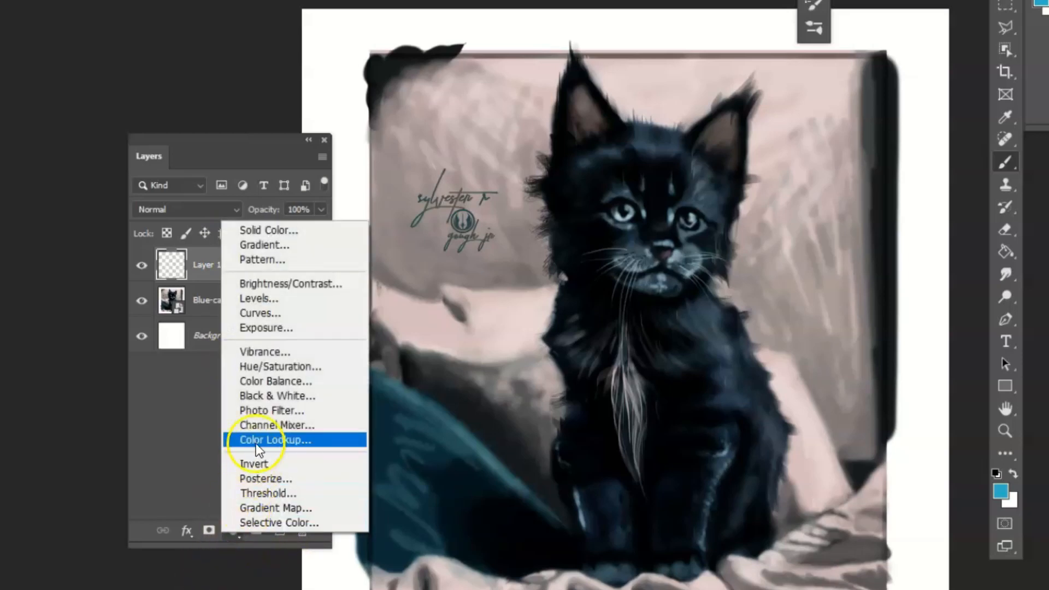
pyautogui.moveTo(280, 366)
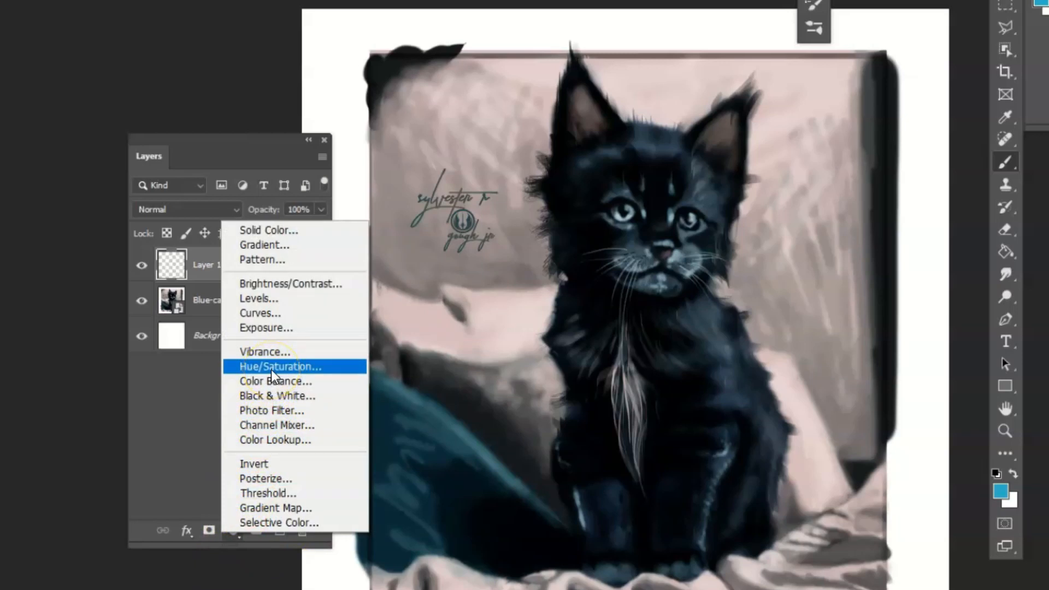
pyautogui.moveTo(284, 299)
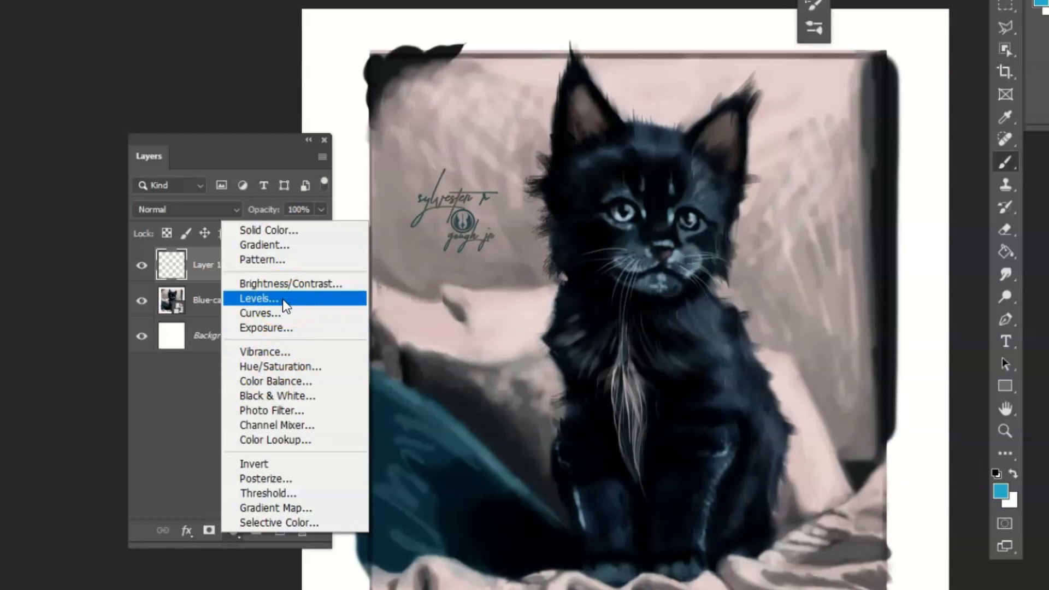
pyautogui.click(257, 298)
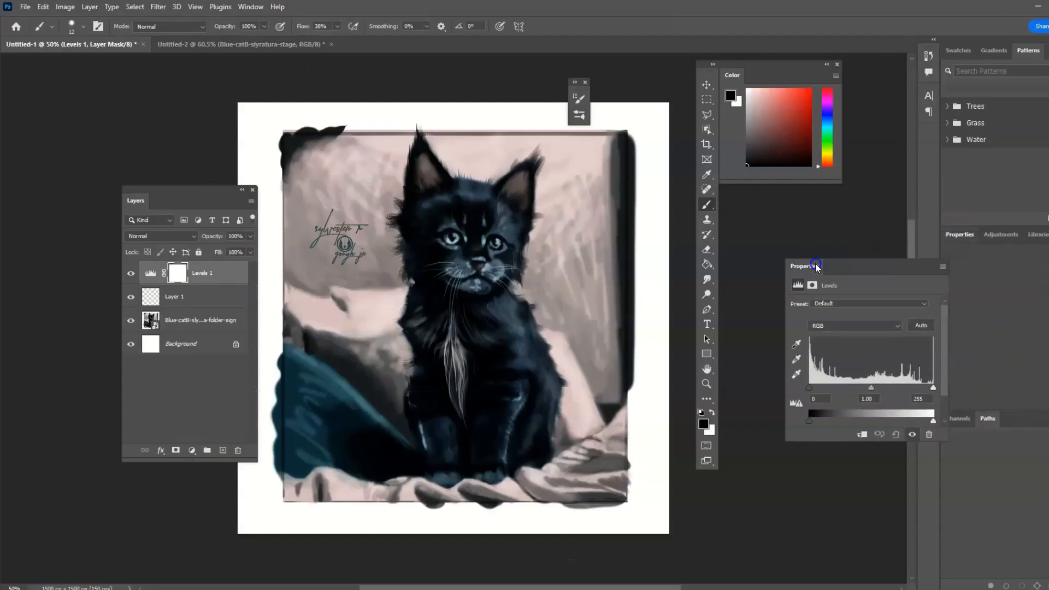
# - Darken the Levels midtones, then apply the Increase Contrast 1 preset
pyautogui.moveTo(871, 387); pyautogui.dragTo(650, 387)
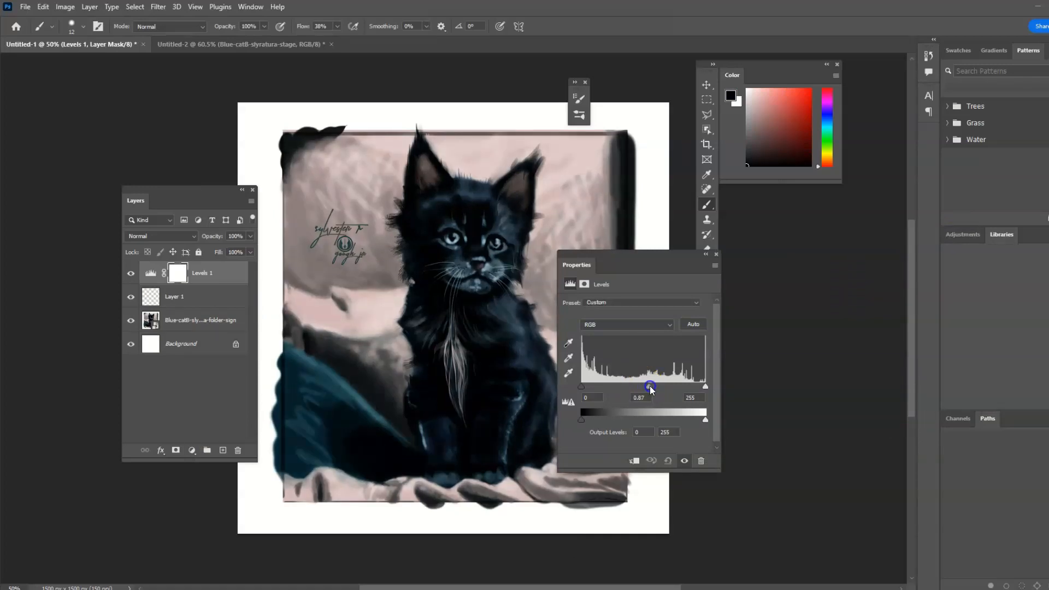
pyautogui.moveTo(650, 387); pyautogui.dragTo(660, 387)
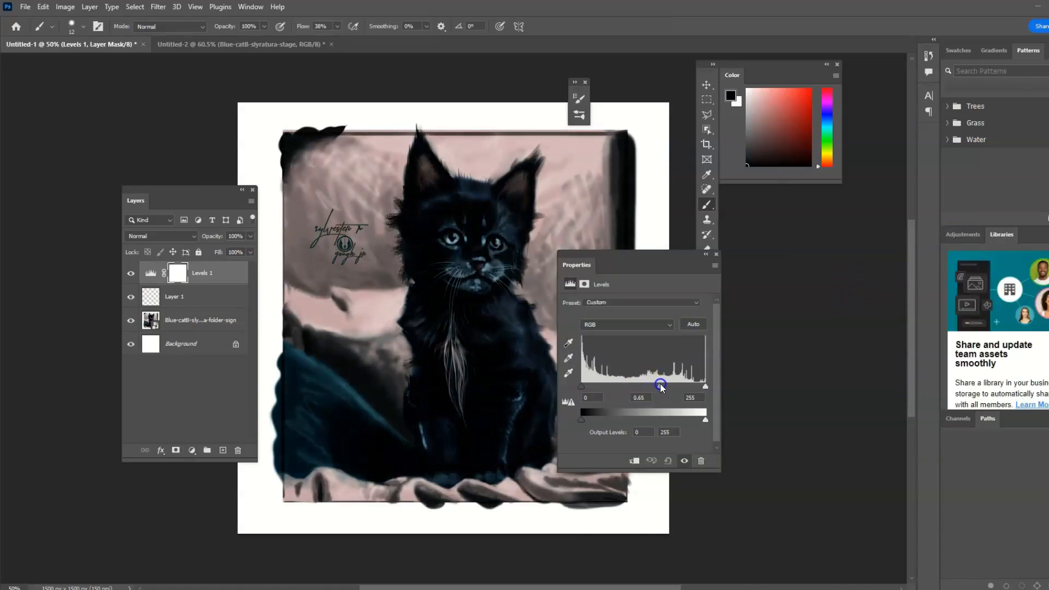
pyautogui.click(669, 303)
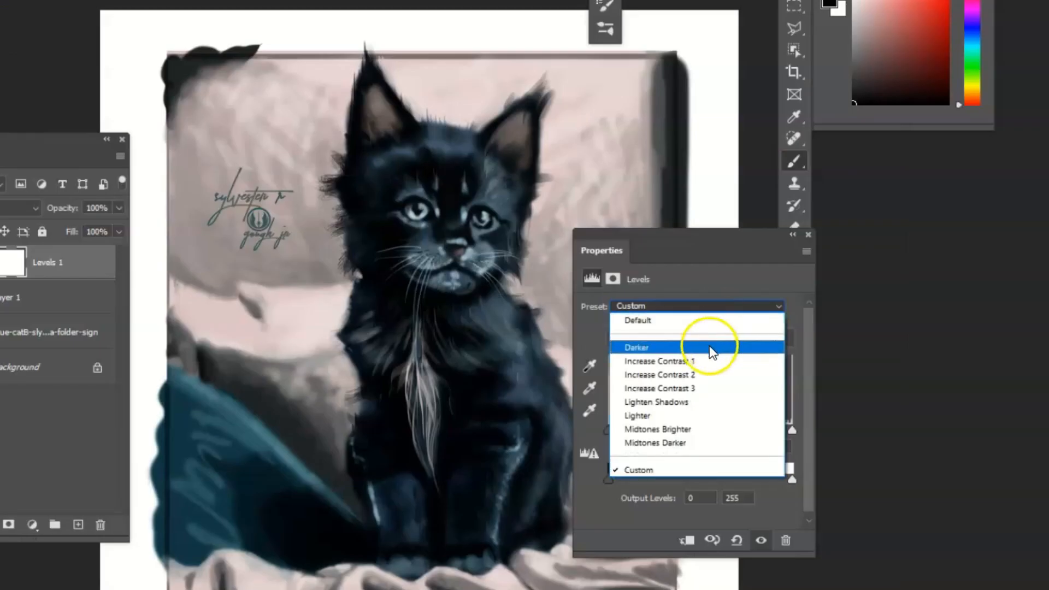
pyautogui.click(660, 361)
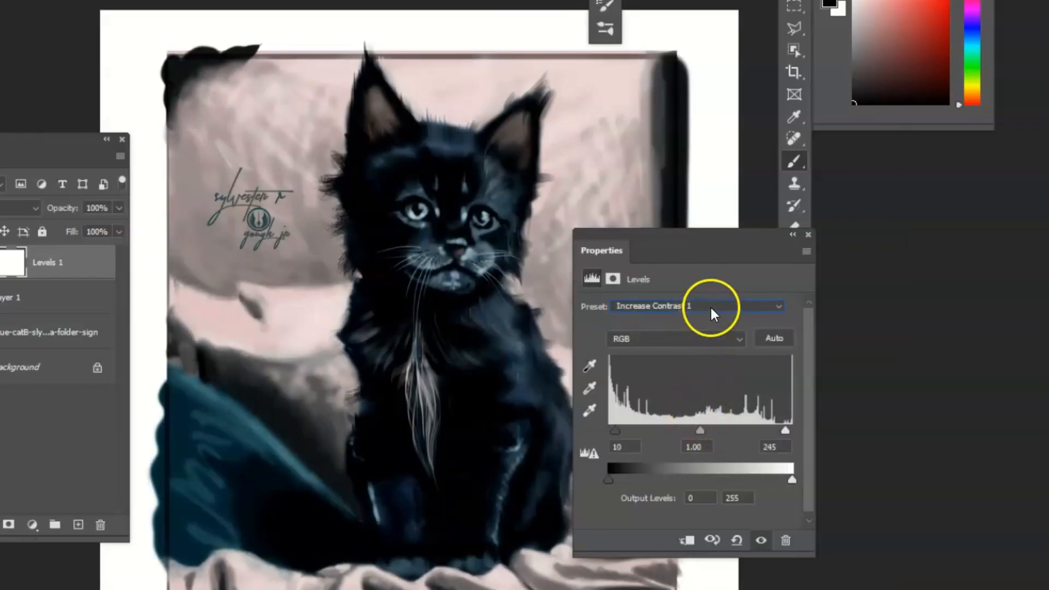
# - Try Increase Contrast 3, return to Increase Contrast 1 and fine-tune the midtone point
pyautogui.click(698, 306)
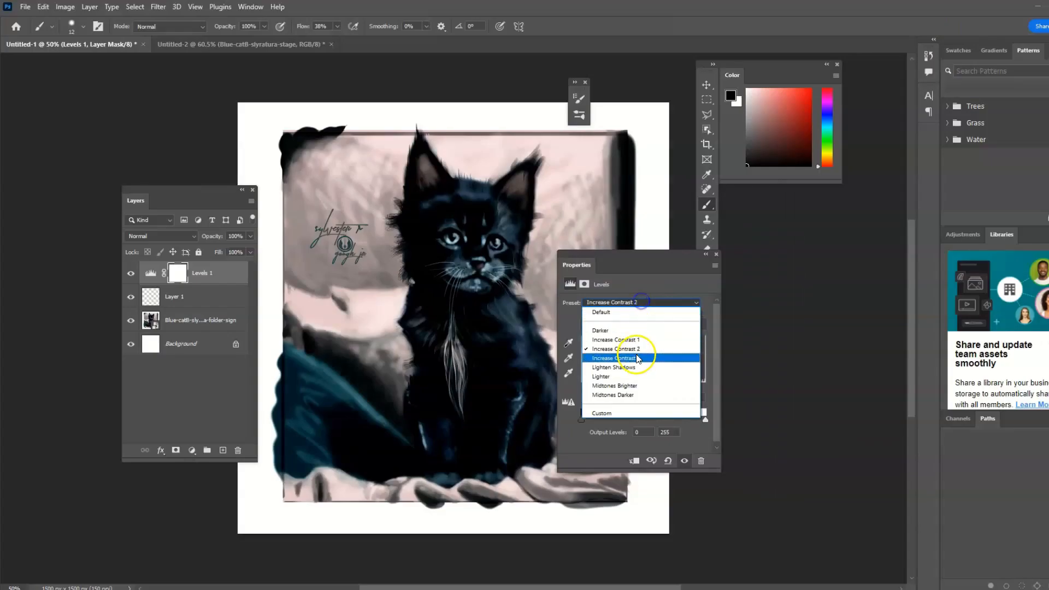
pyautogui.click(616, 357)
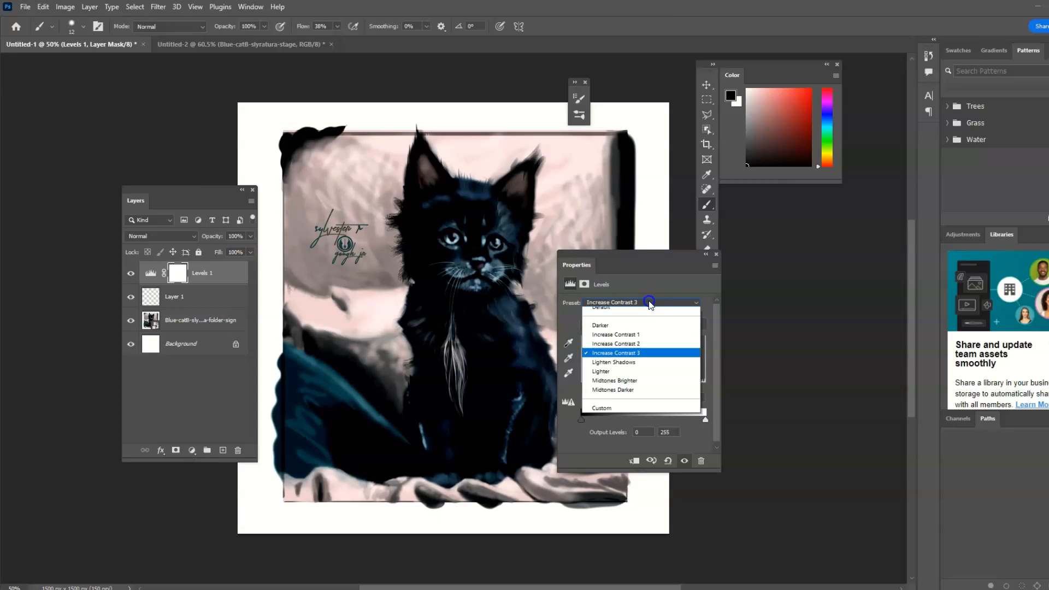
pyautogui.click(616, 334)
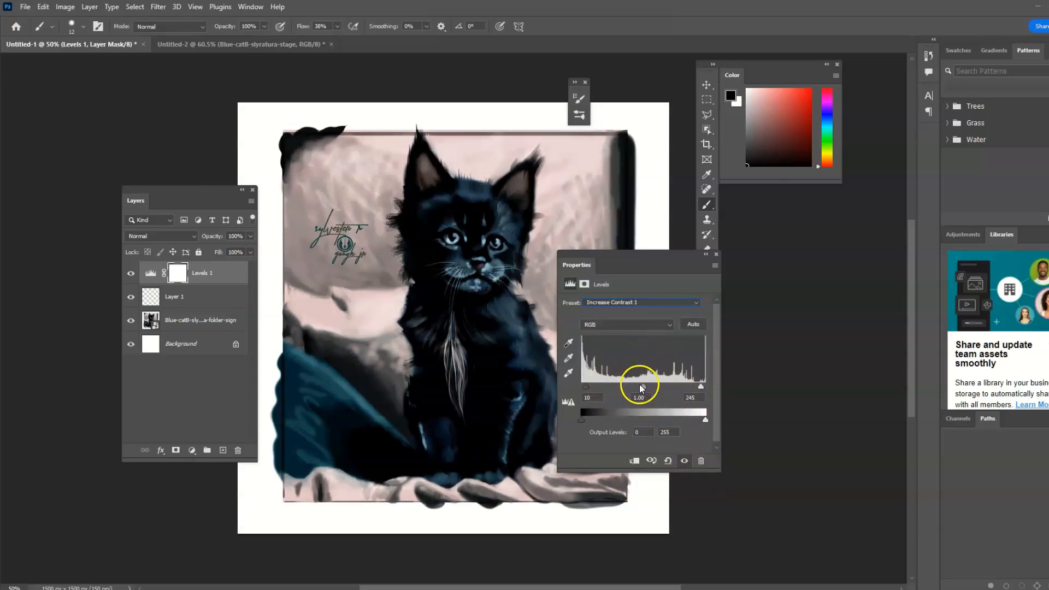
pyautogui.moveTo(639, 387); pyautogui.dragTo(659, 391)
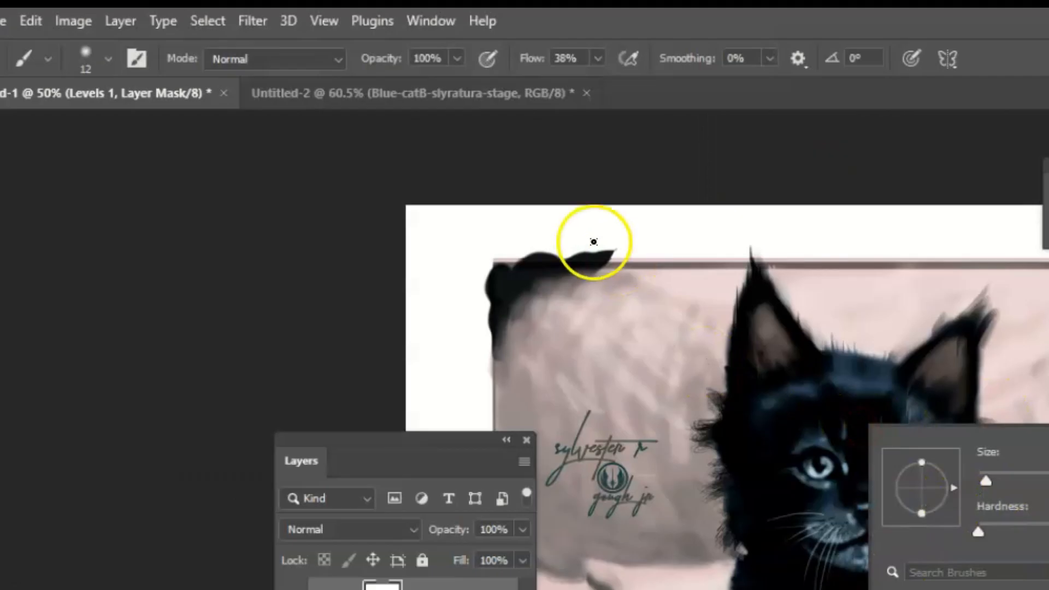
# - Invert the Levels 1 mask so the contrast boost is hidden everywhere
pyautogui.click(367, 58)
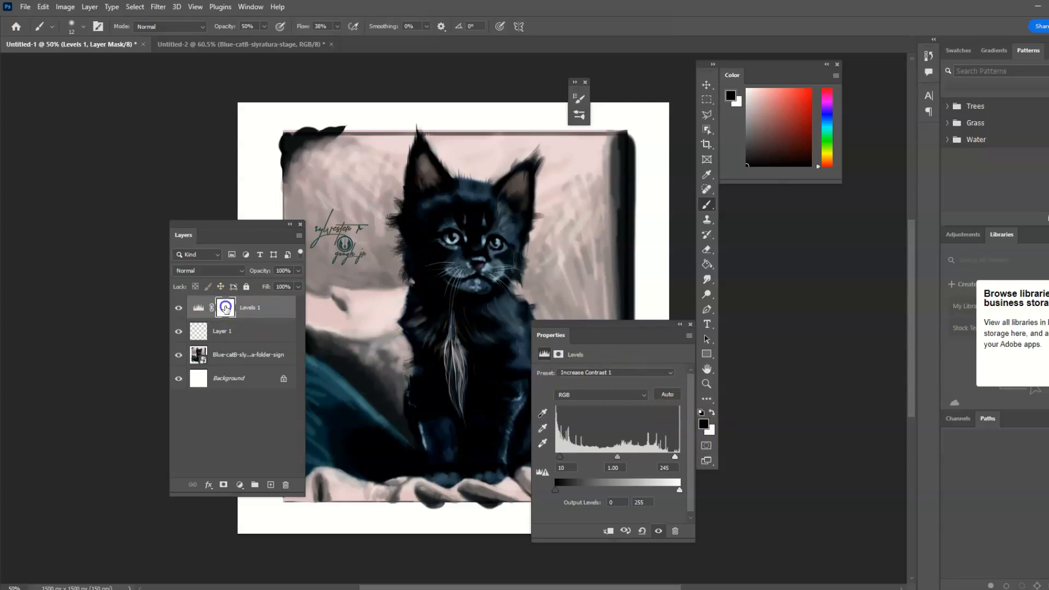
pyautogui.click(225, 308)
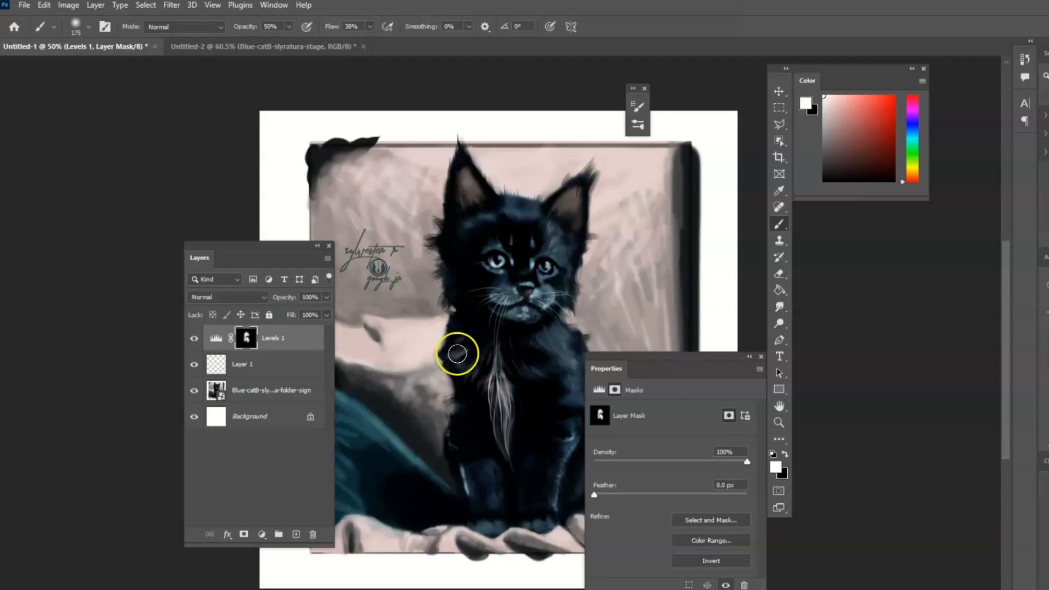
# - Paint the contrast boost back onto the kitten's chest and lower-left area with white at 50% opacity
pyautogui.moveTo(458, 353); pyautogui.dragTo(494, 515)
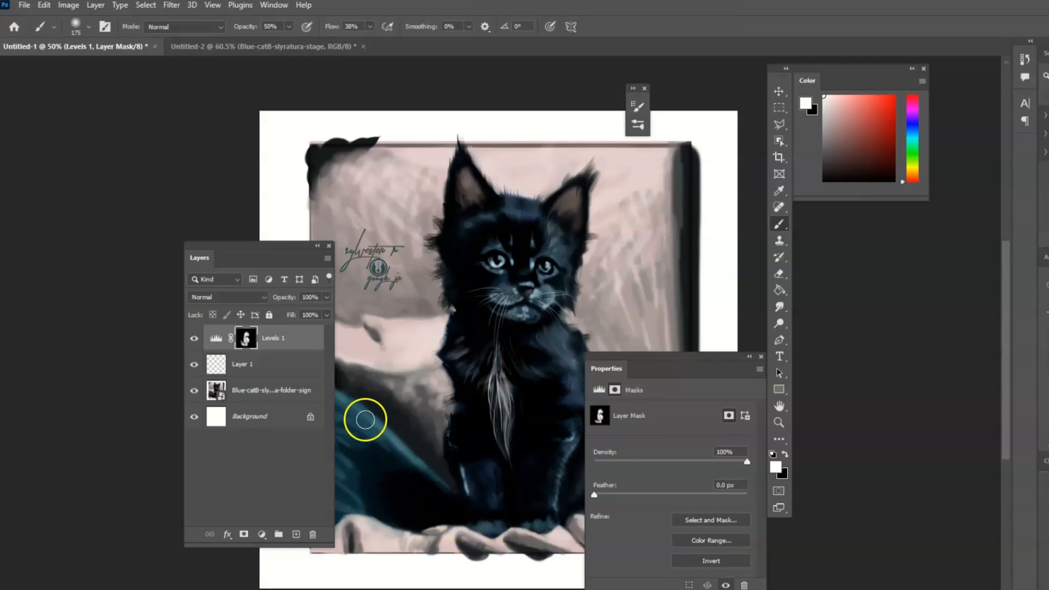
pyautogui.moveTo(365, 419); pyautogui.dragTo(548, 224)
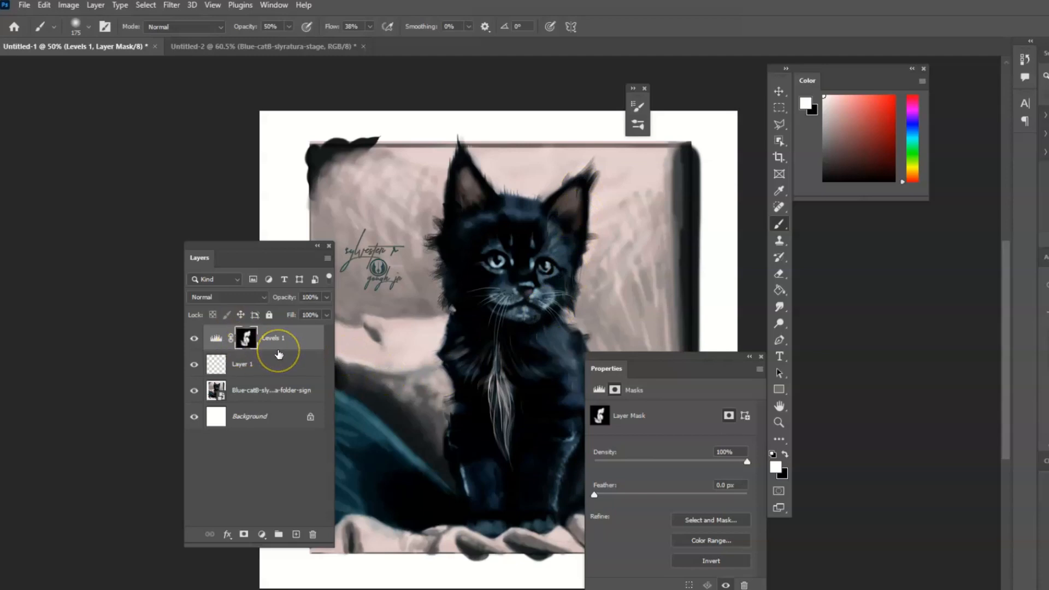
pyautogui.moveTo(582, 234)
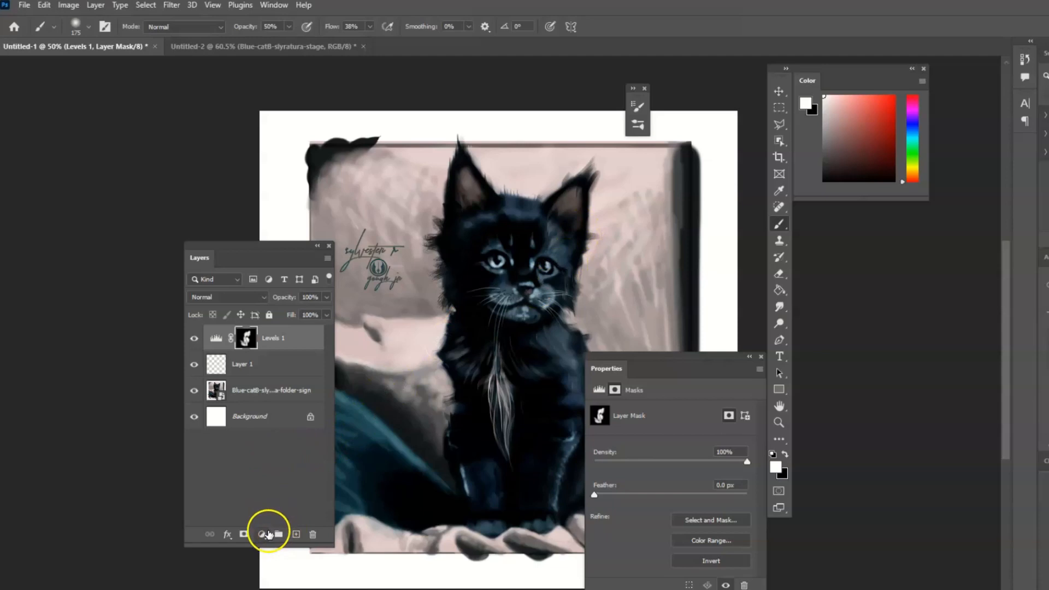
# - Add a Photo Filter adjustment layer and set its filter colour to blue
pyautogui.click(262, 535)
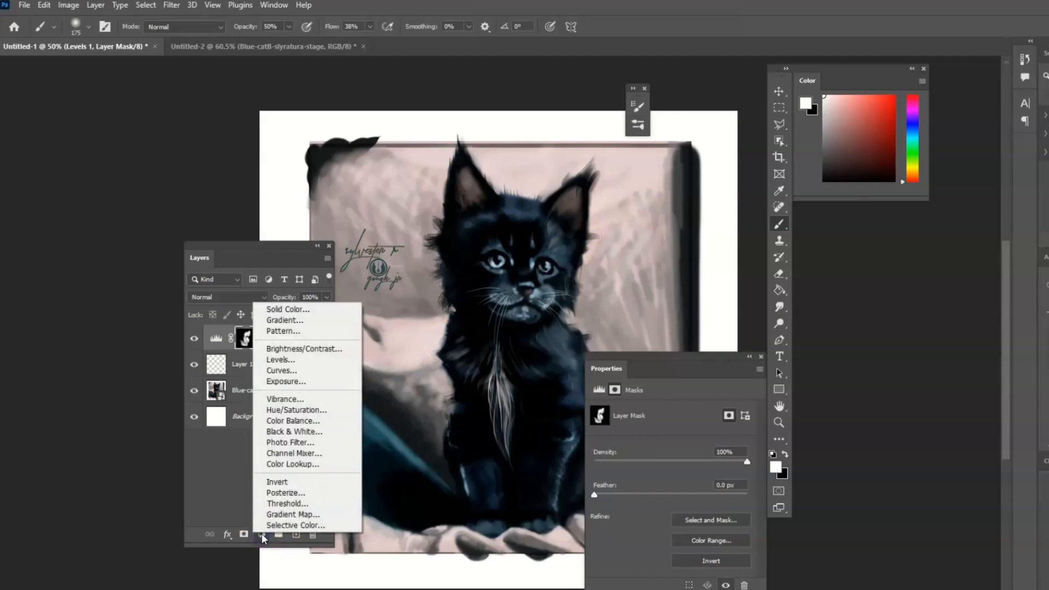
pyautogui.moveTo(293, 465)
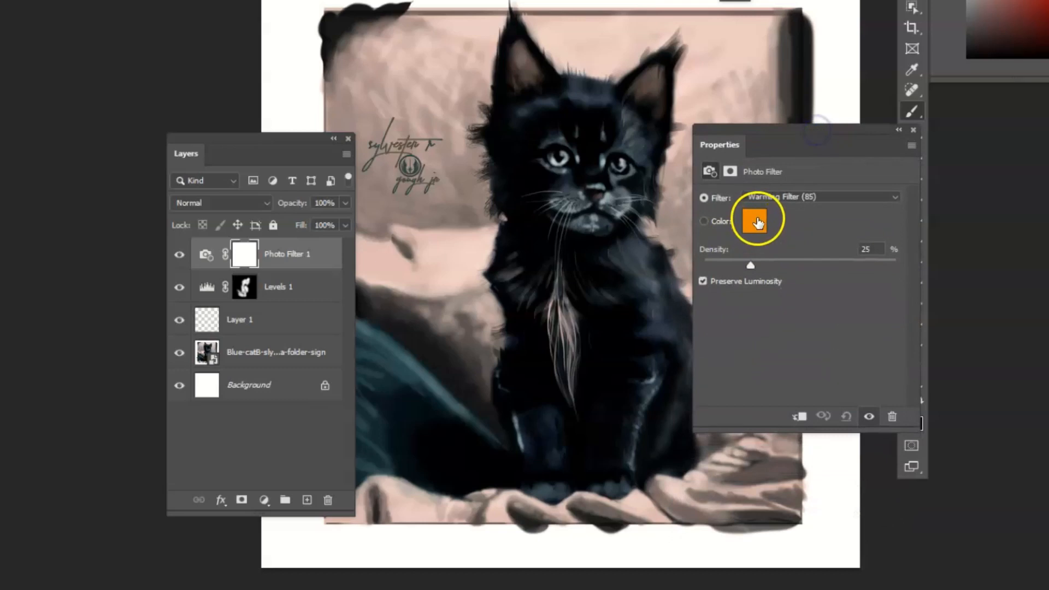
pyautogui.click(755, 220)
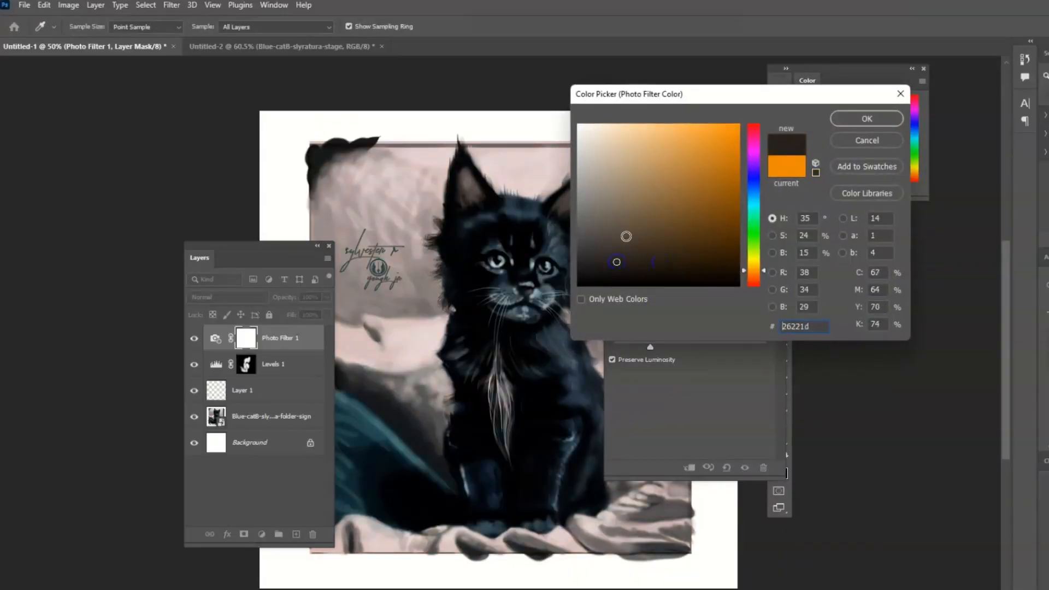
pyautogui.click(708, 194)
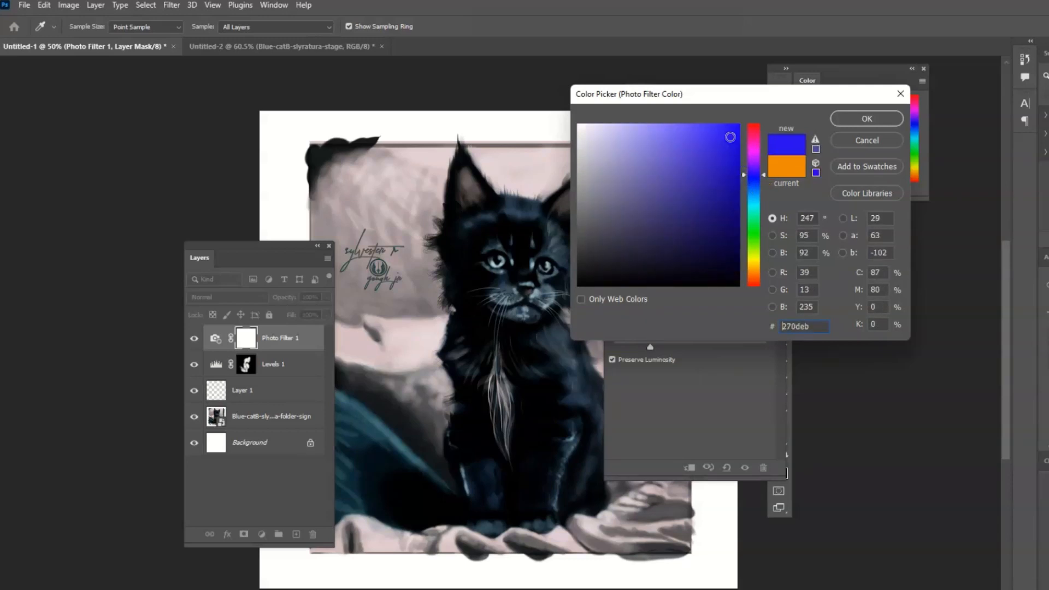
pyautogui.click(719, 265)
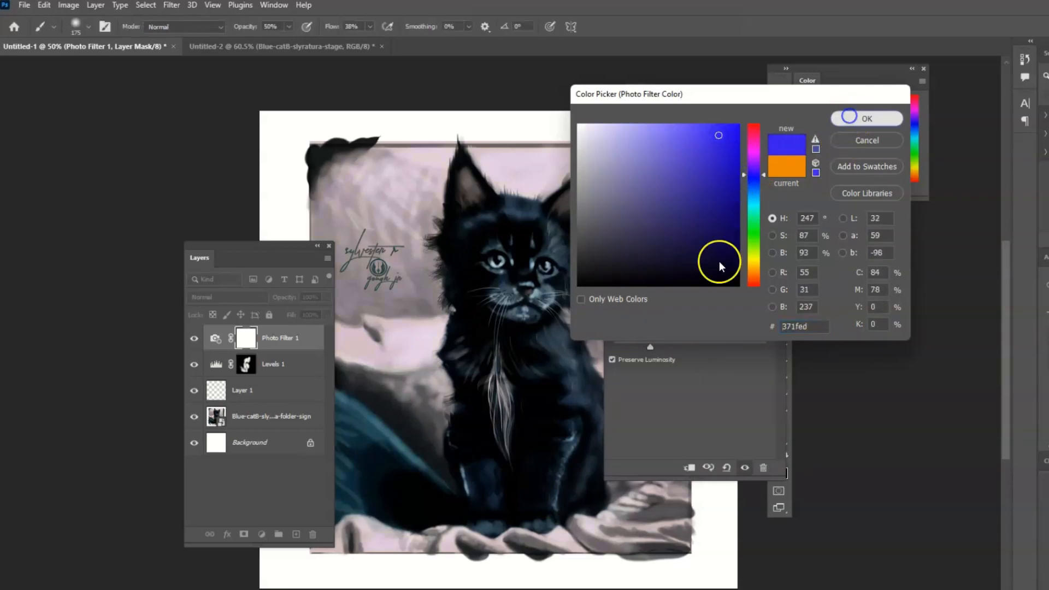
pyautogui.click(865, 118)
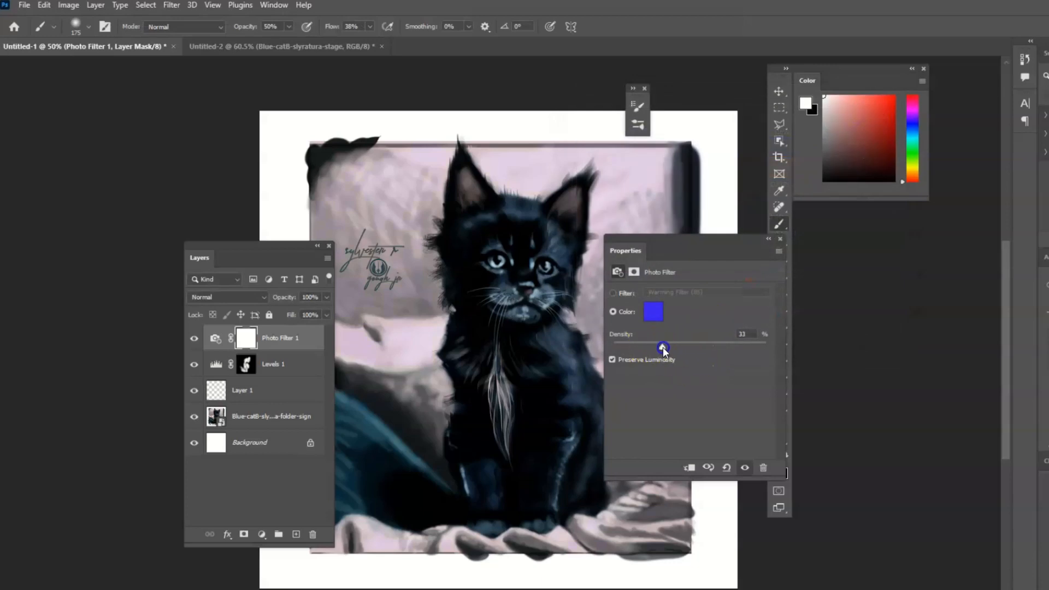
# - Raise the Photo Filter density to about 53%
pyautogui.moveTo(662, 346); pyautogui.dragTo(691, 346)
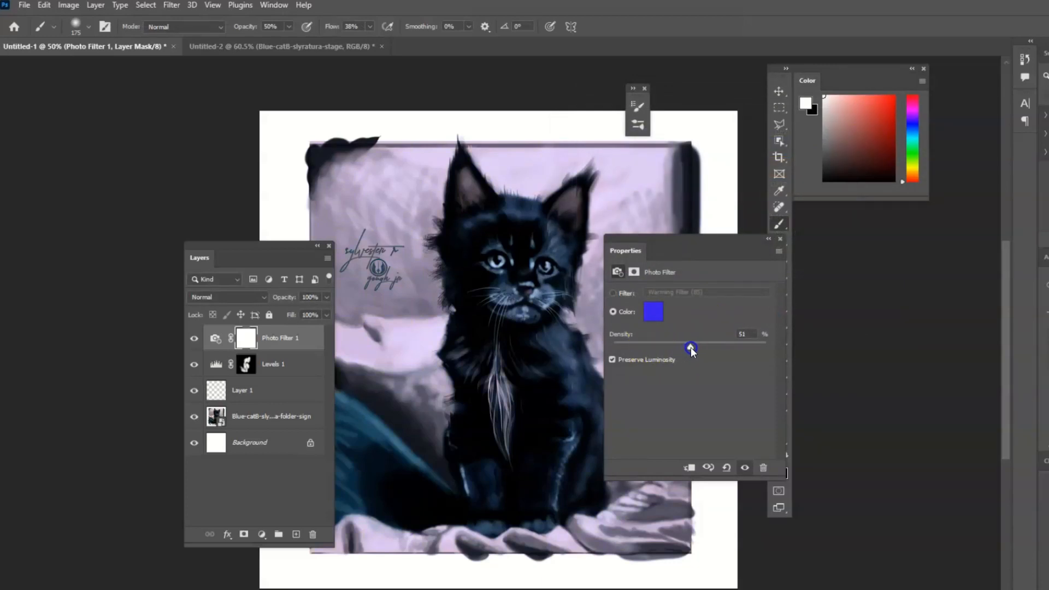
pyautogui.moveTo(691, 348); pyautogui.dragTo(693, 346)
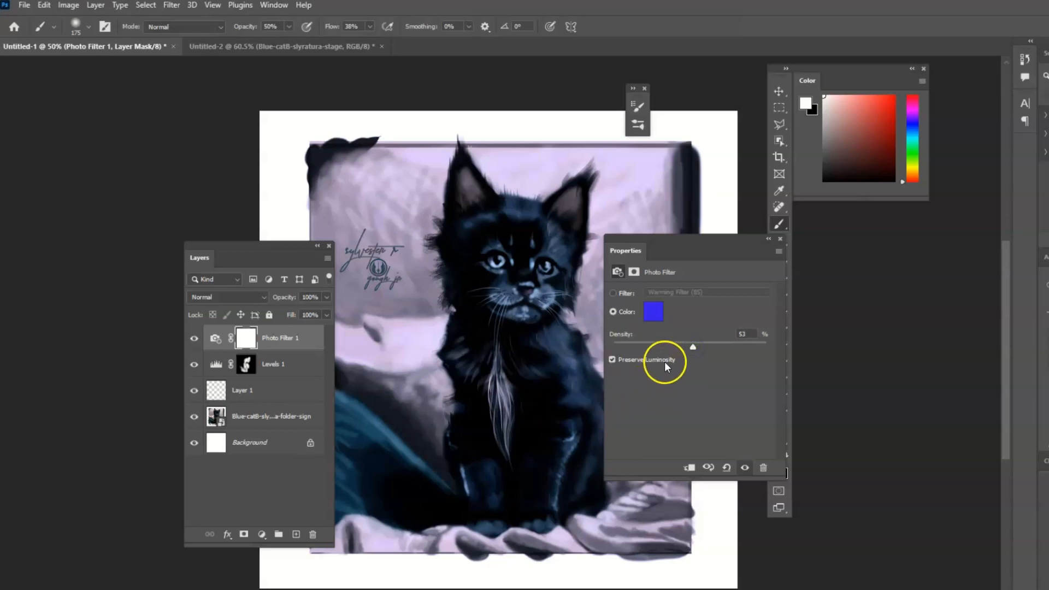
pyautogui.moveTo(692, 347); pyautogui.dragTo(706, 346)
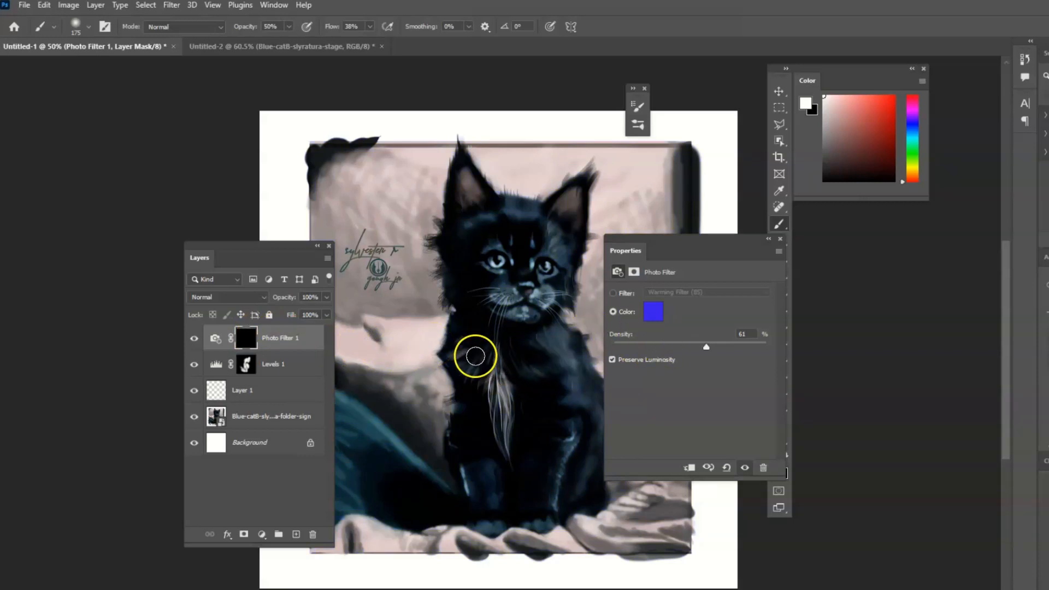
pyautogui.moveTo(482, 347)
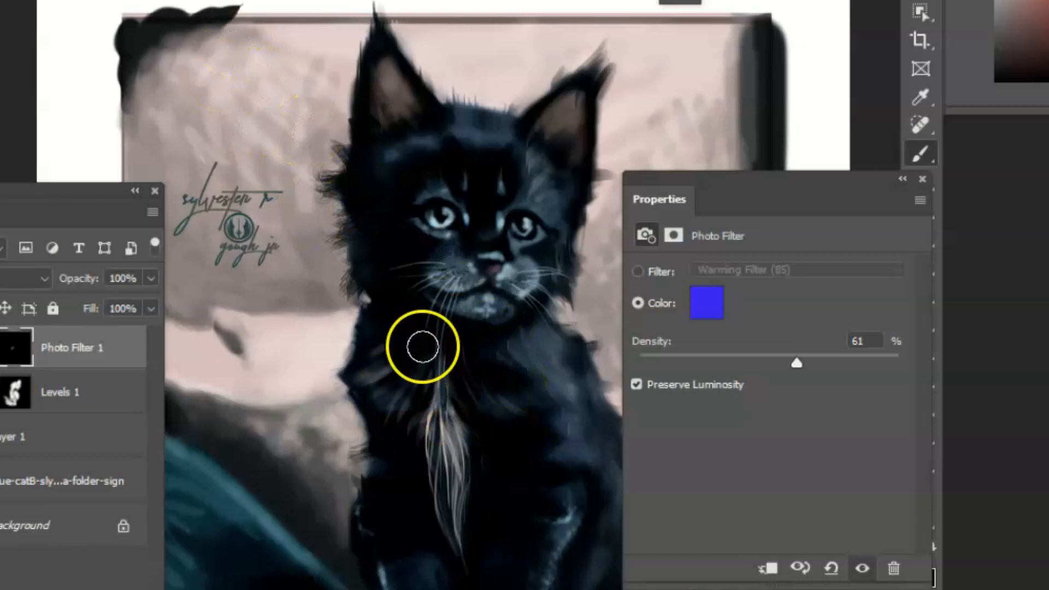
# - Paint the blue tint into the mask over the kitten's chest and chin
pyautogui.moveTo(422, 347); pyautogui.dragTo(451, 386)
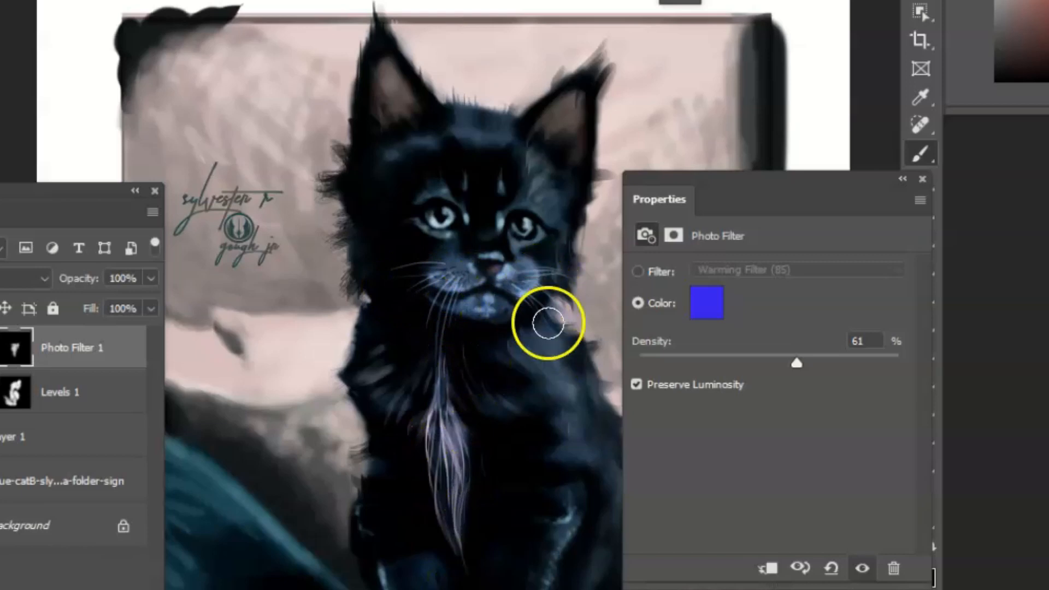
pyautogui.moveTo(548, 325); pyautogui.dragTo(512, 435)
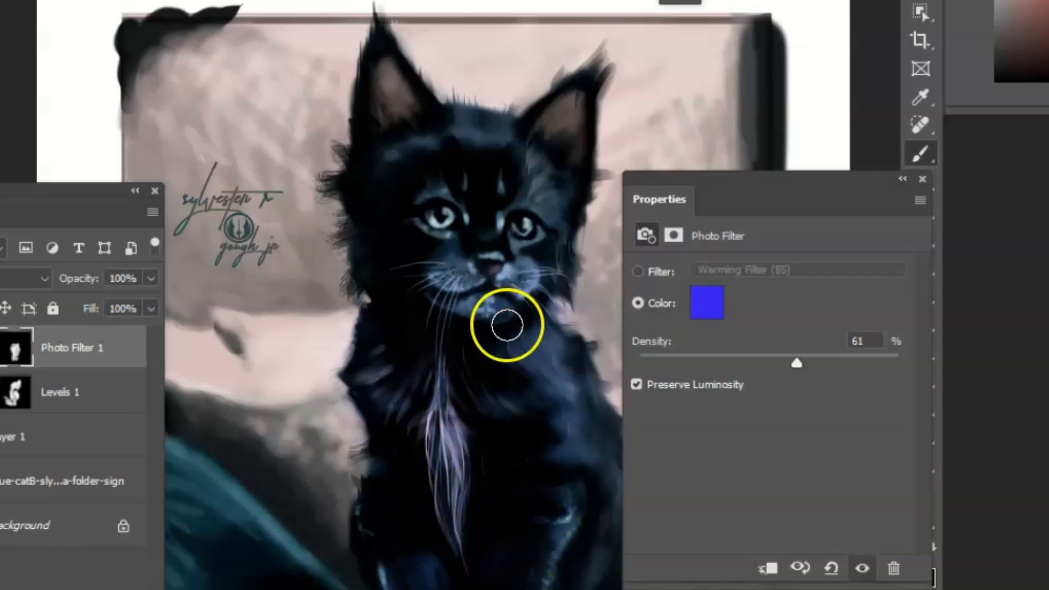
pyautogui.moveTo(465, 203)
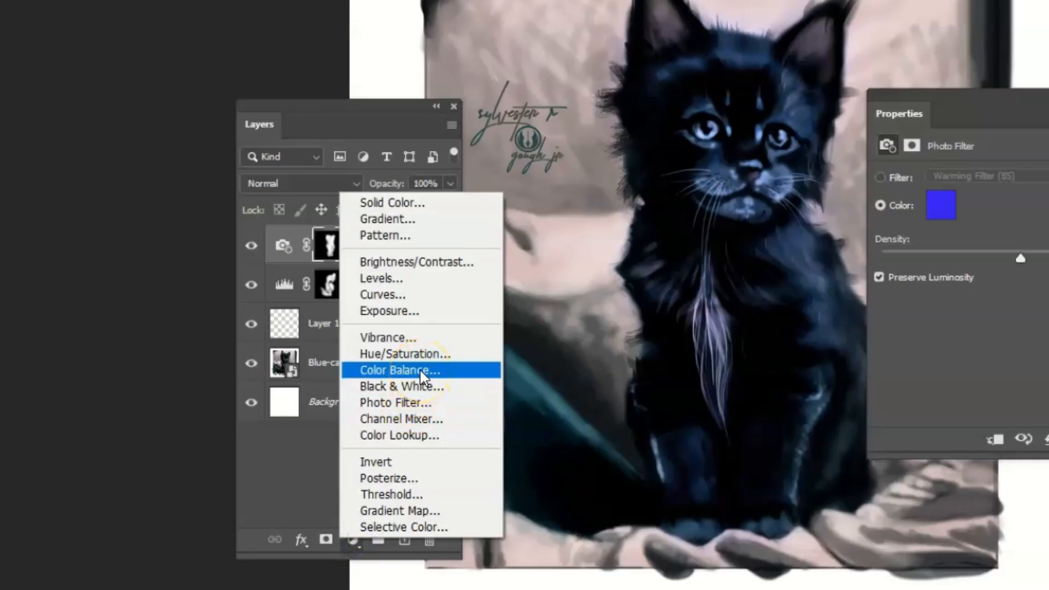
# - Add a Hue/Saturation layer and raise the saturation to about +33
pyautogui.click(405, 353)
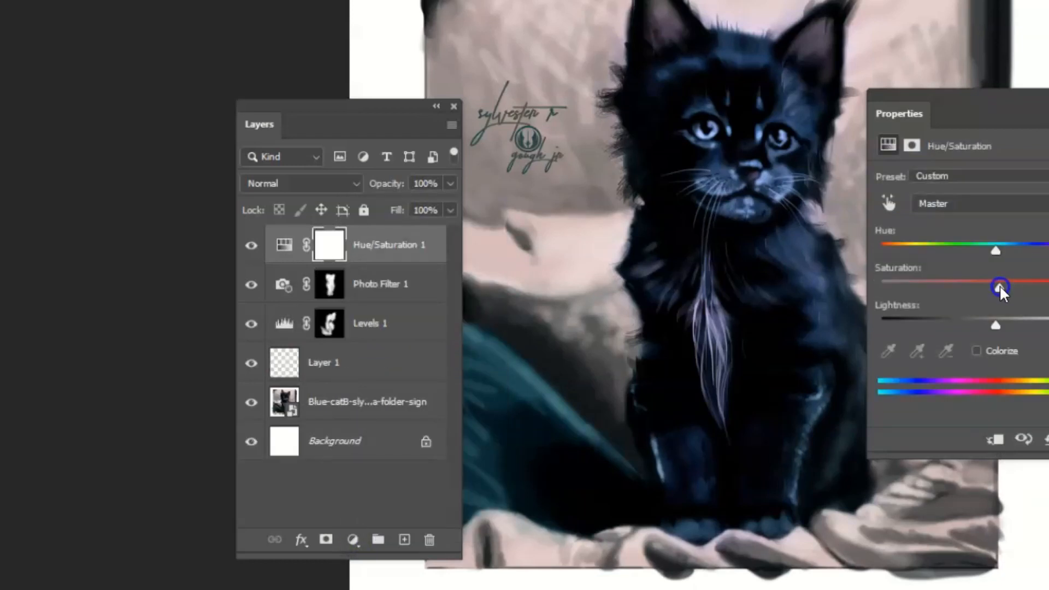
pyautogui.moveTo(1000, 286); pyautogui.dragTo(1033, 286)
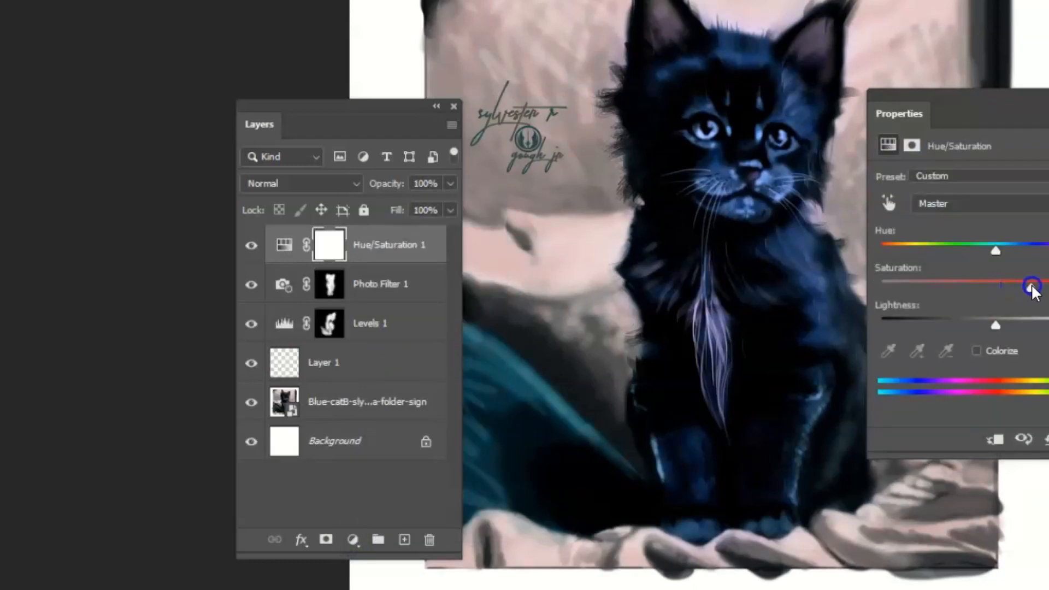
pyautogui.moveTo(1031, 285); pyautogui.dragTo(721, 366)
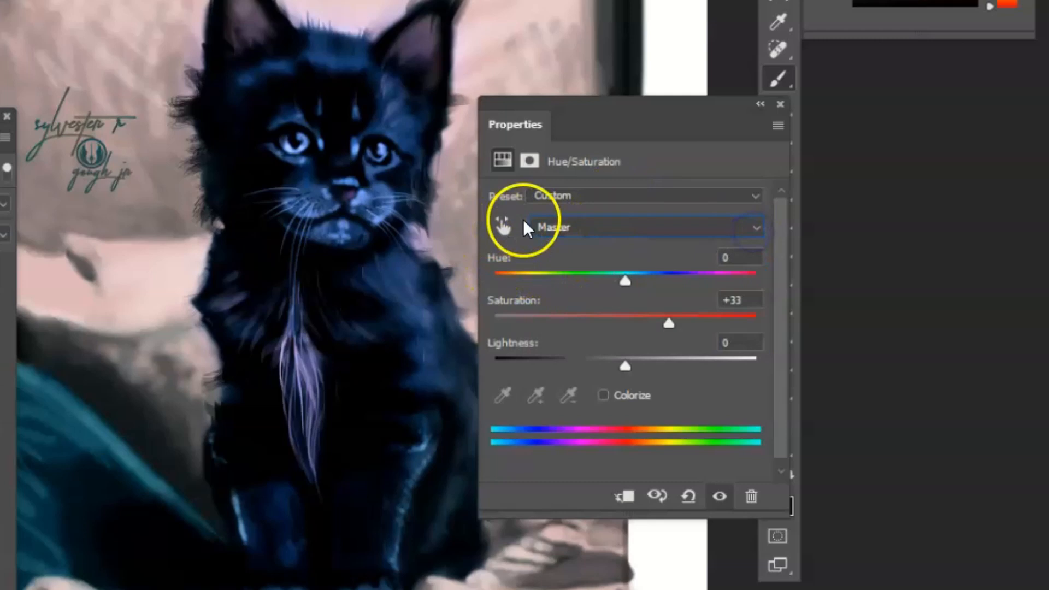
# - Set the Hue/Saturation adjustment to work on the Reds range
pyautogui.click(755, 227)
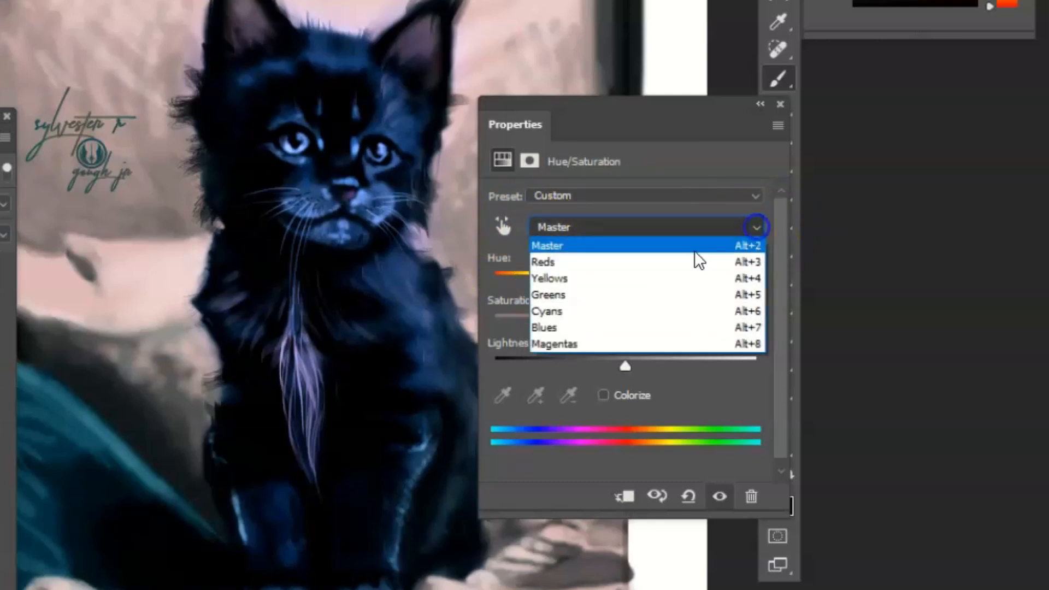
pyautogui.click(543, 261)
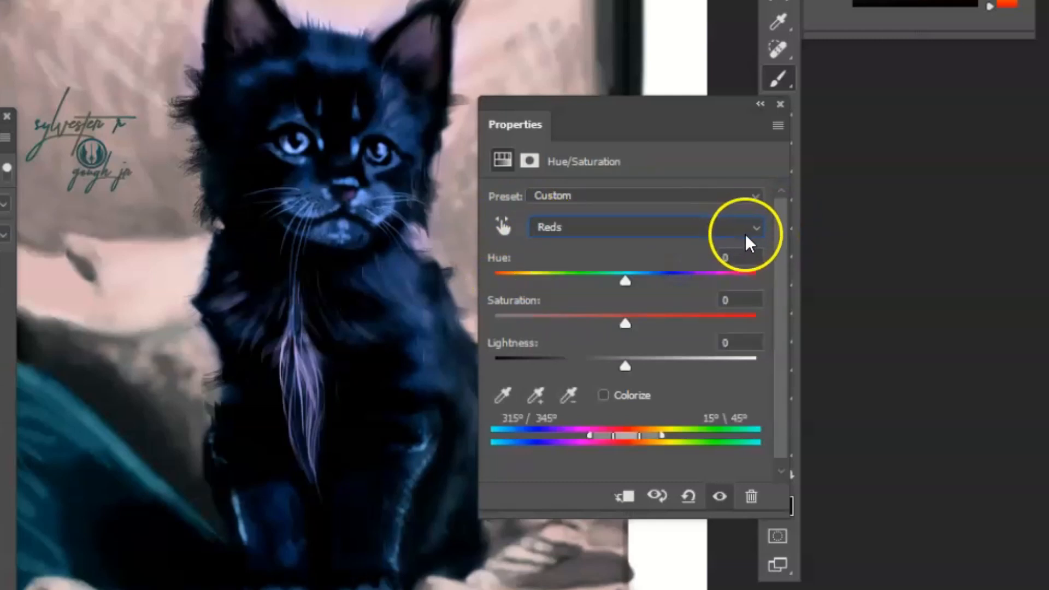
pyautogui.click(646, 228)
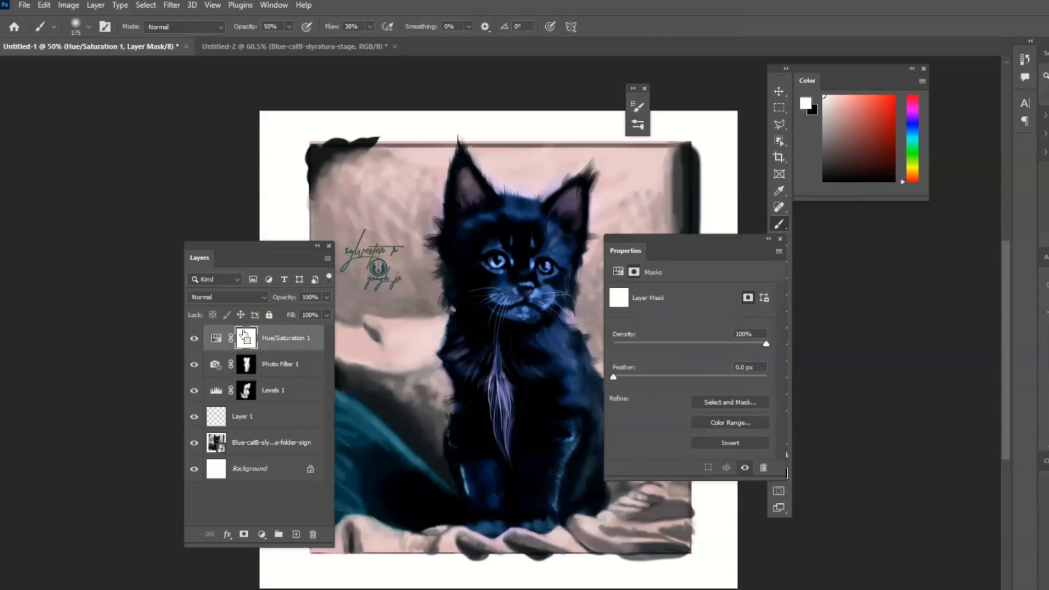
# - Paint white into the inverted mask to reveal the adjustment on the kitten's body and face
pyautogui.moveTo(461, 113); pyautogui.dragTo(461, 113)
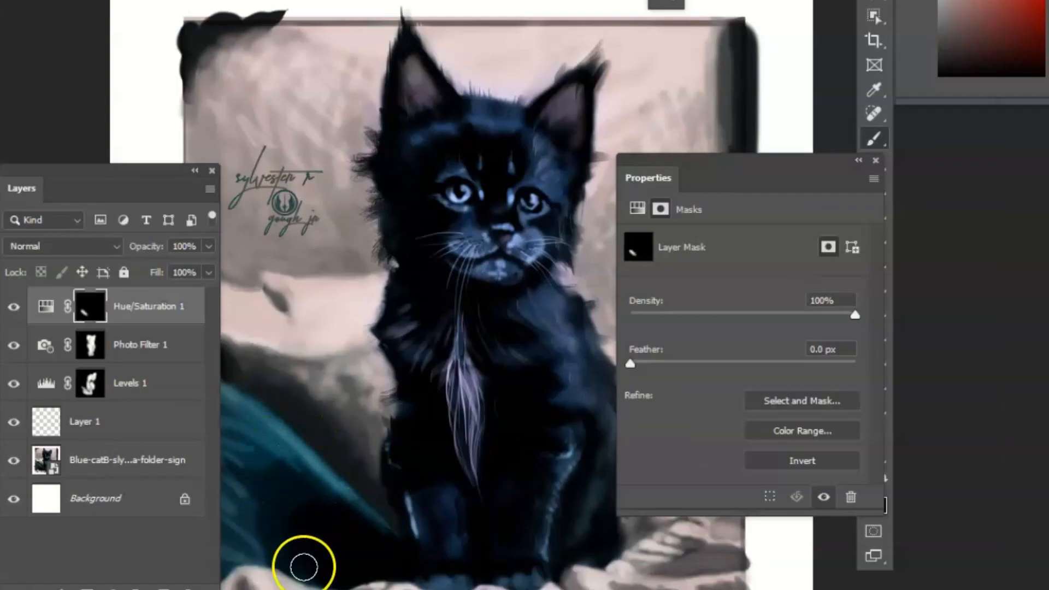
pyautogui.moveTo(412, 536)
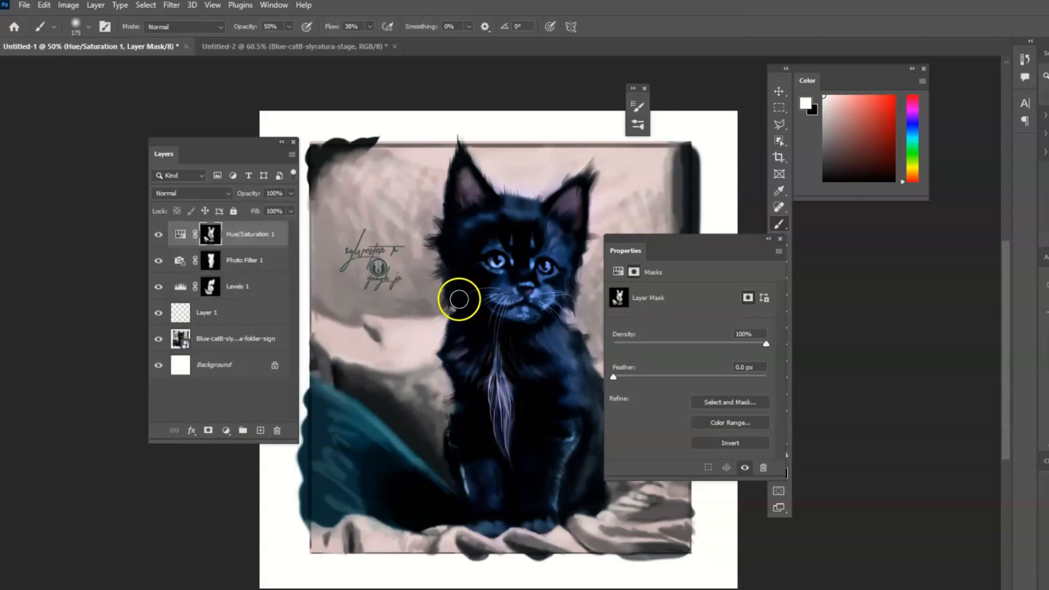
pyautogui.moveTo(459, 299); pyautogui.dragTo(500, 303)
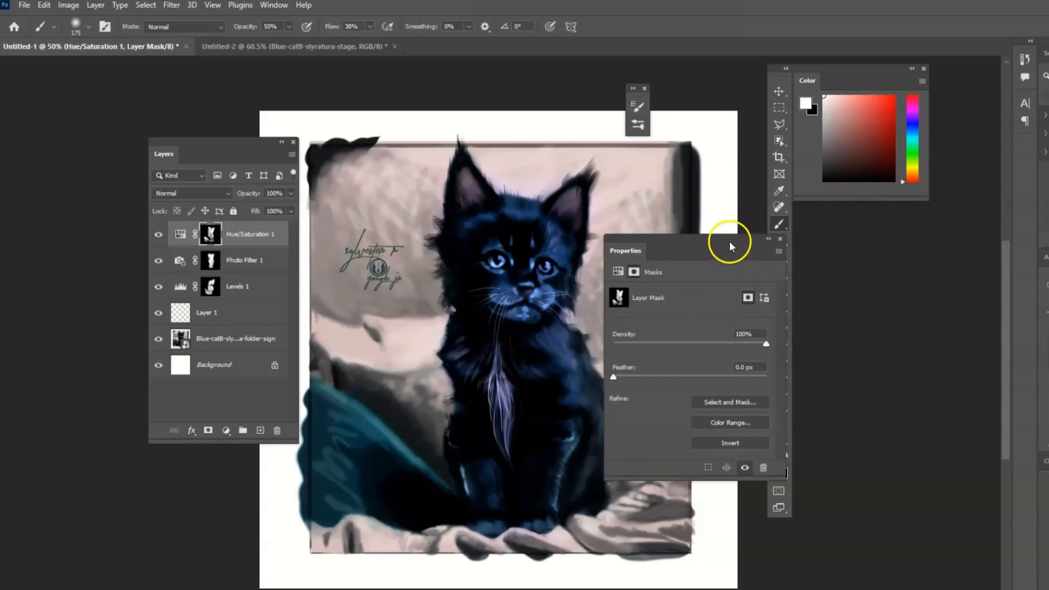
pyautogui.moveTo(729, 243); pyautogui.dragTo(699, 302)
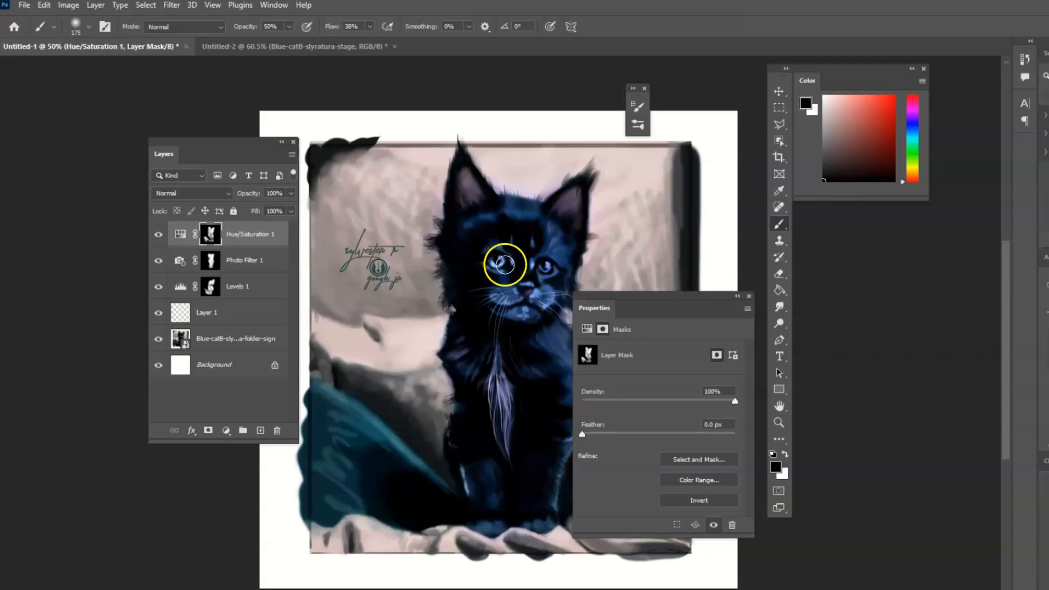
# - Paint black back over the kitten's eyes and cheek to hide the adjustment there
pyautogui.moveTo(504, 264); pyautogui.dragTo(552, 306)
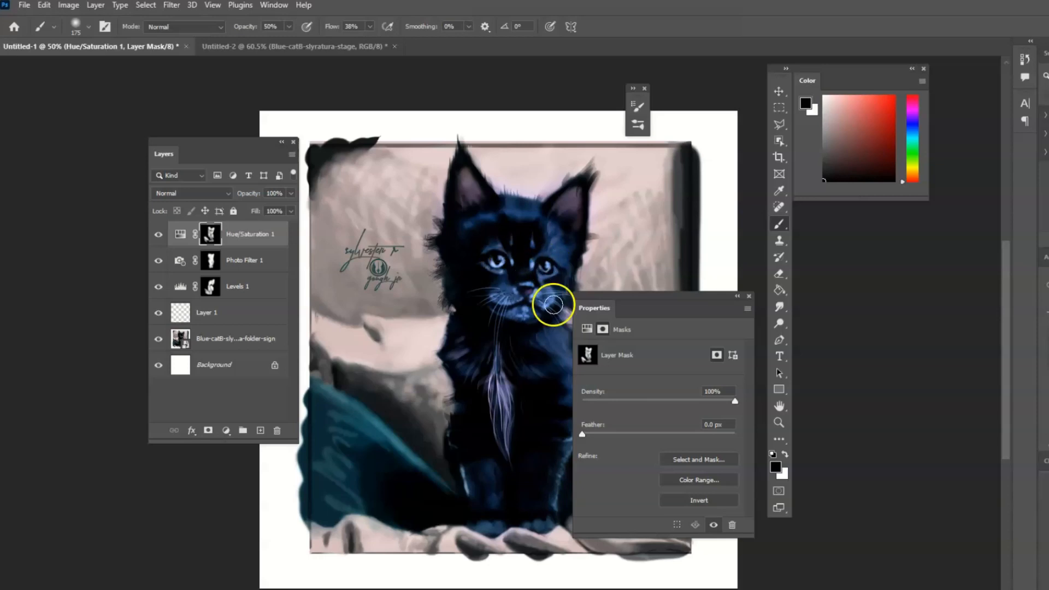
pyautogui.moveTo(552, 306); pyautogui.dragTo(487, 245)
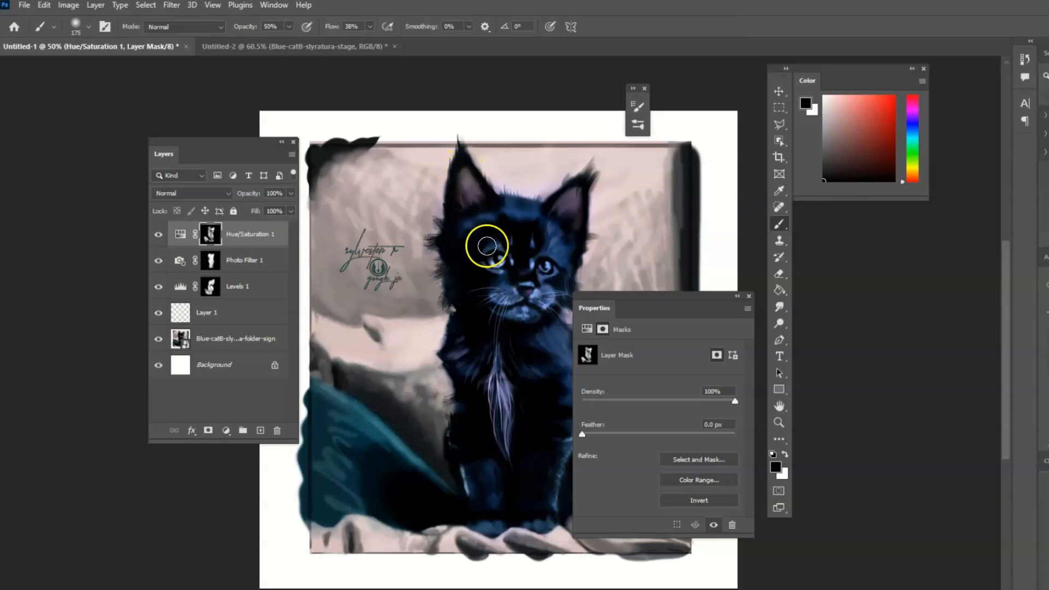
pyautogui.moveTo(487, 246); pyautogui.dragTo(562, 213)
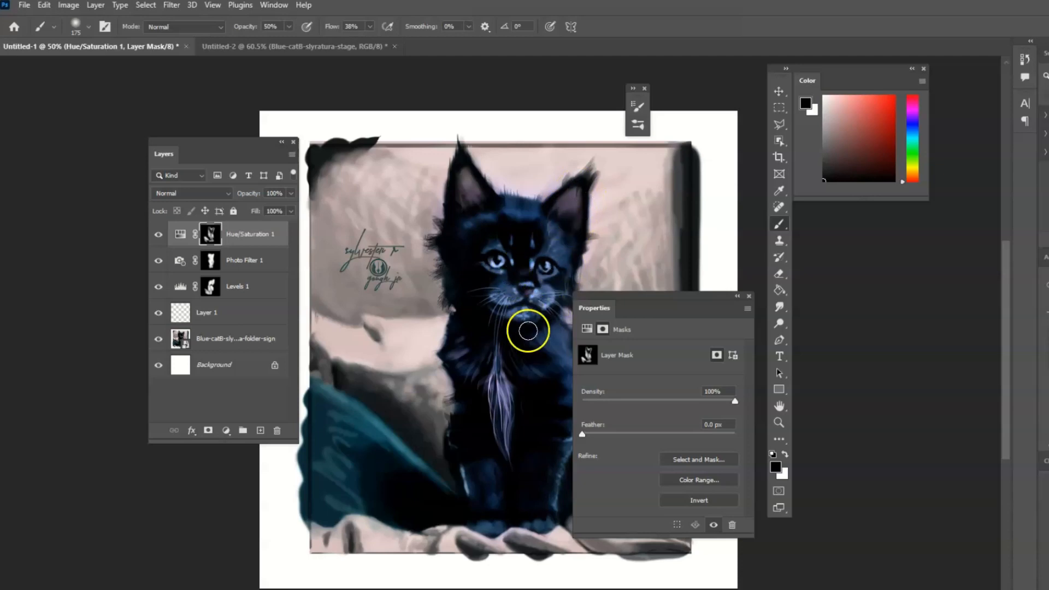
pyautogui.moveTo(532, 297)
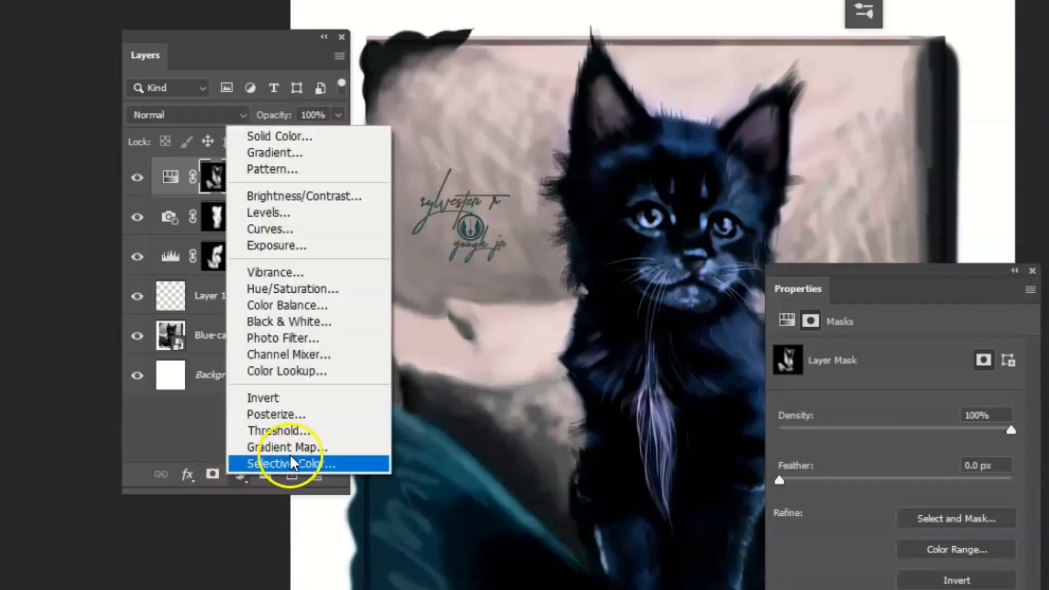
pyautogui.moveTo(339, 406)
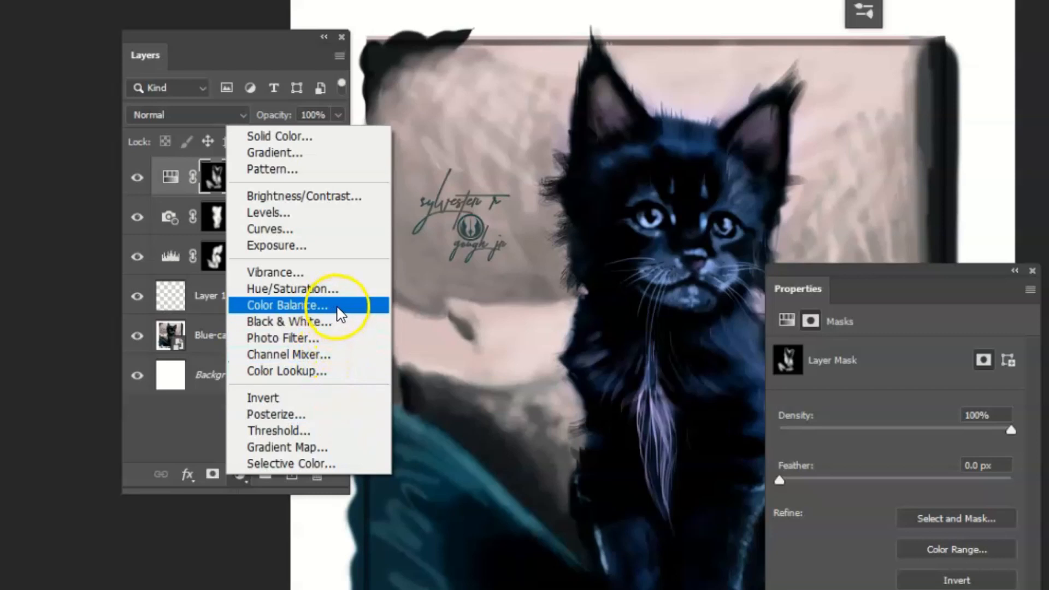
# - Add a Color Balance layer with midtones Cyan/Red +25, Magenta/Green -44, Yellow/Blue +28
pyautogui.click(288, 305)
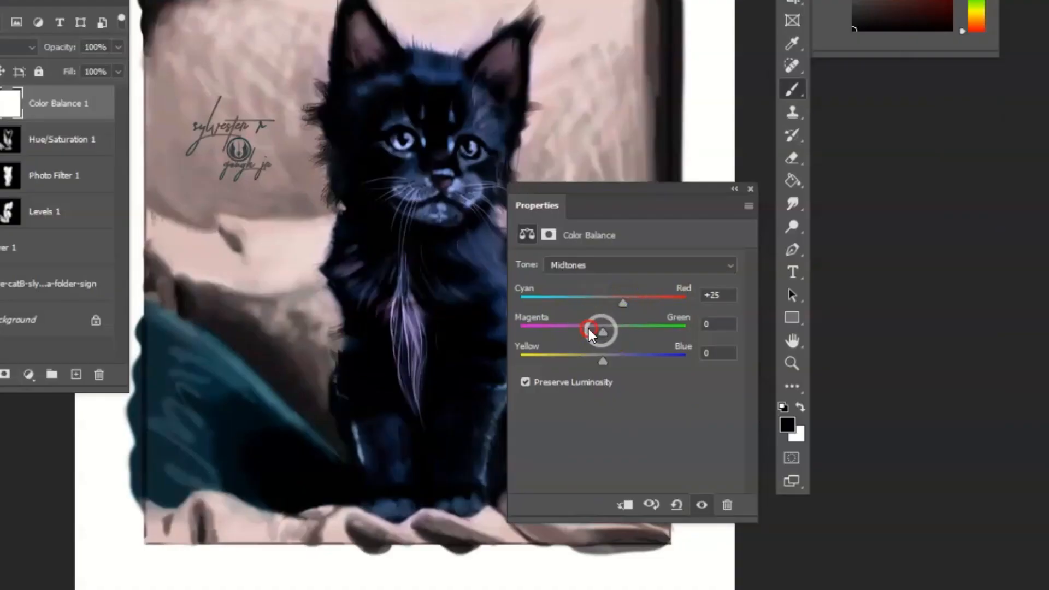
pyautogui.moveTo(616, 331); pyautogui.dragTo(595, 333)
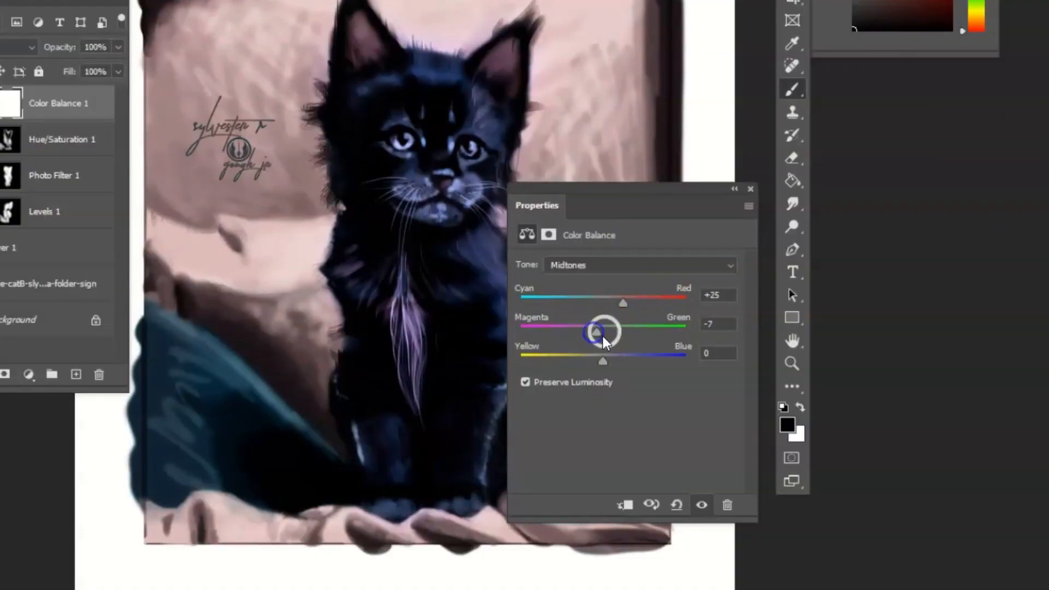
pyautogui.moveTo(597, 331); pyautogui.dragTo(564, 330)
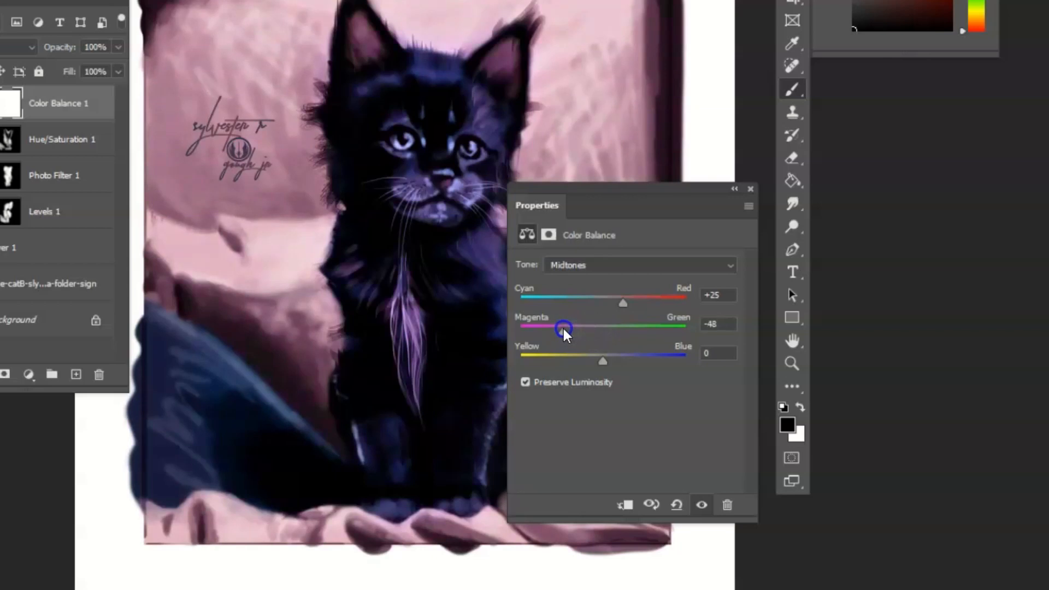
pyautogui.moveTo(565, 331); pyautogui.dragTo(621, 362)
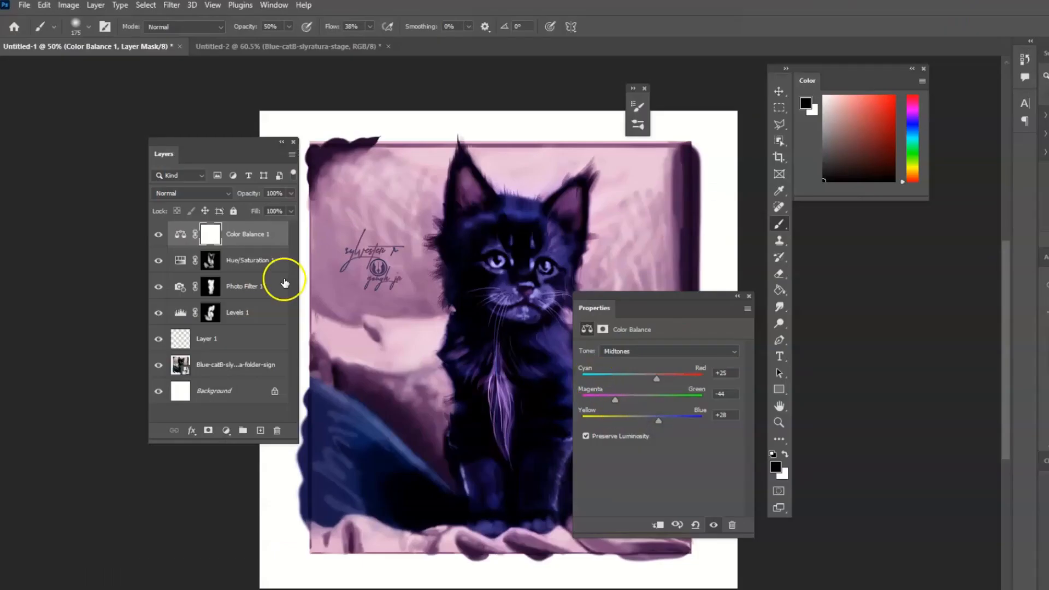
pyautogui.moveTo(395, 301)
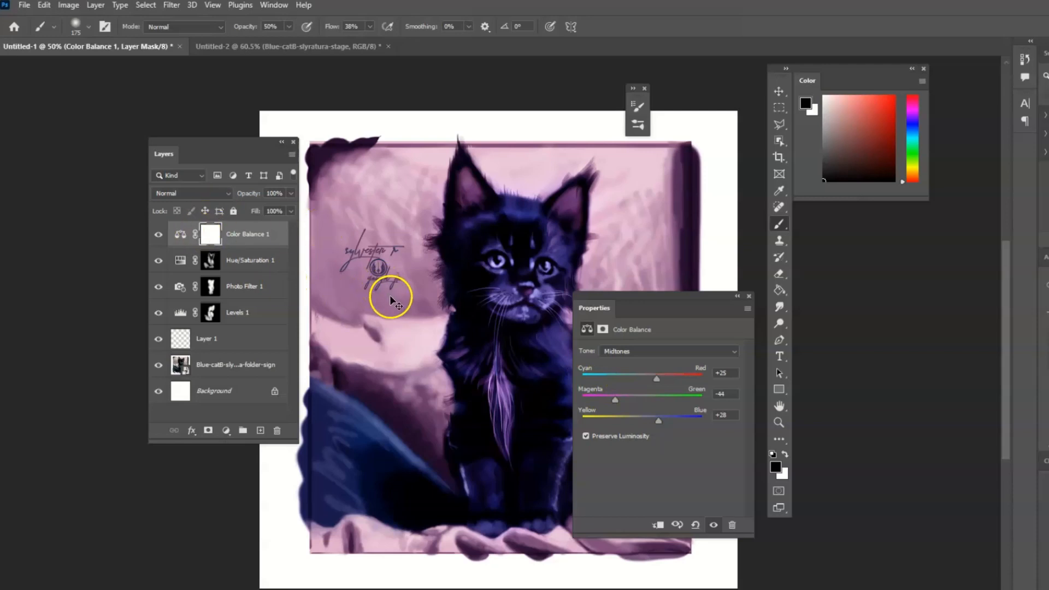
# - Paint white into the inverted Color Balance mask to reveal the purple tint on the kitten's face and forehead
pyautogui.moveTo(391, 302); pyautogui.dragTo(523, 309)
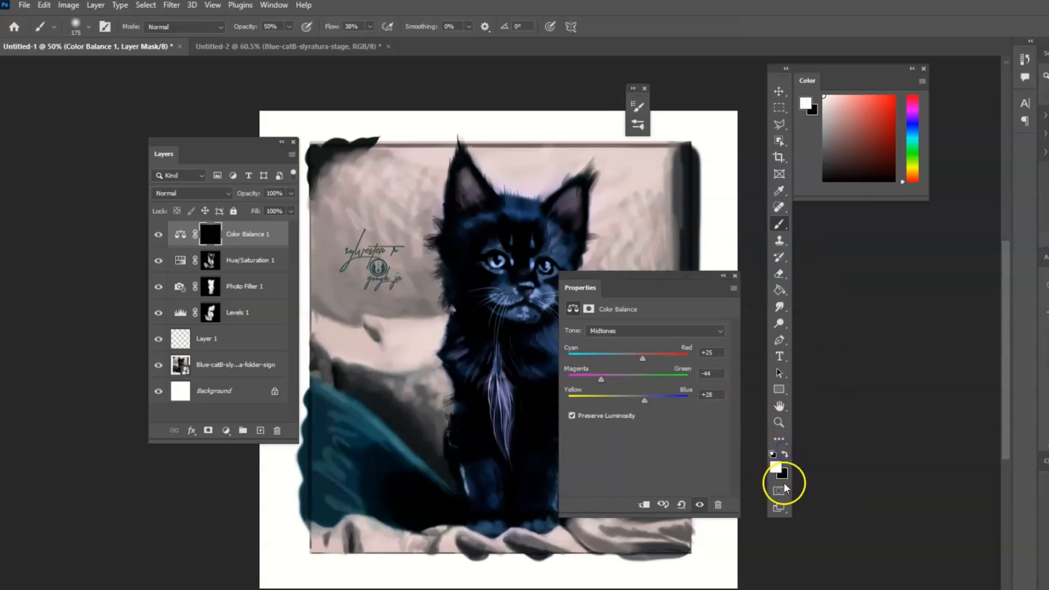
pyautogui.moveTo(580, 287); pyautogui.dragTo(652, 294)
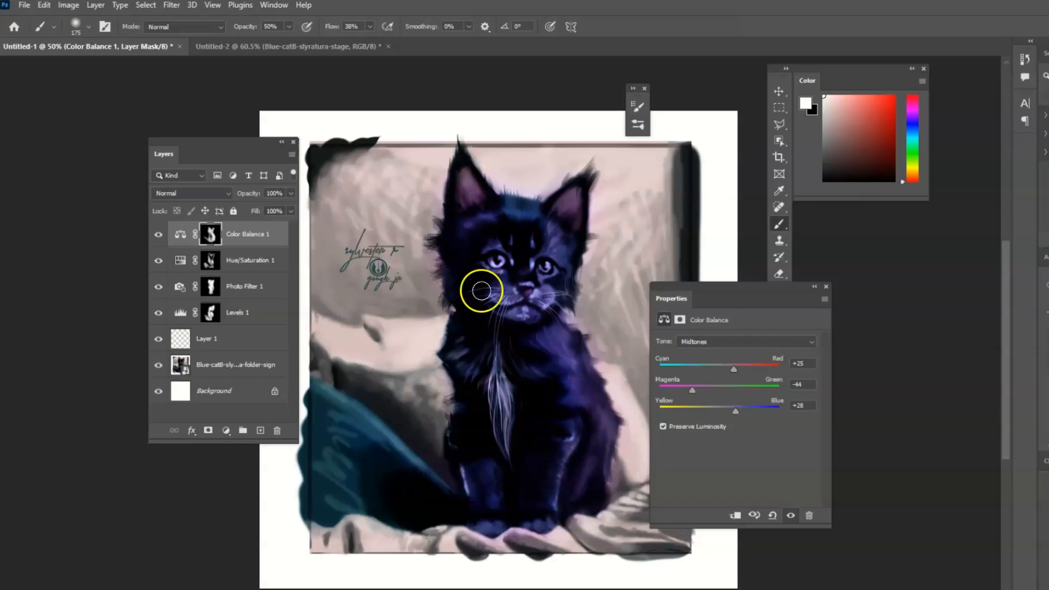
pyautogui.moveTo(481, 291); pyautogui.dragTo(556, 473)
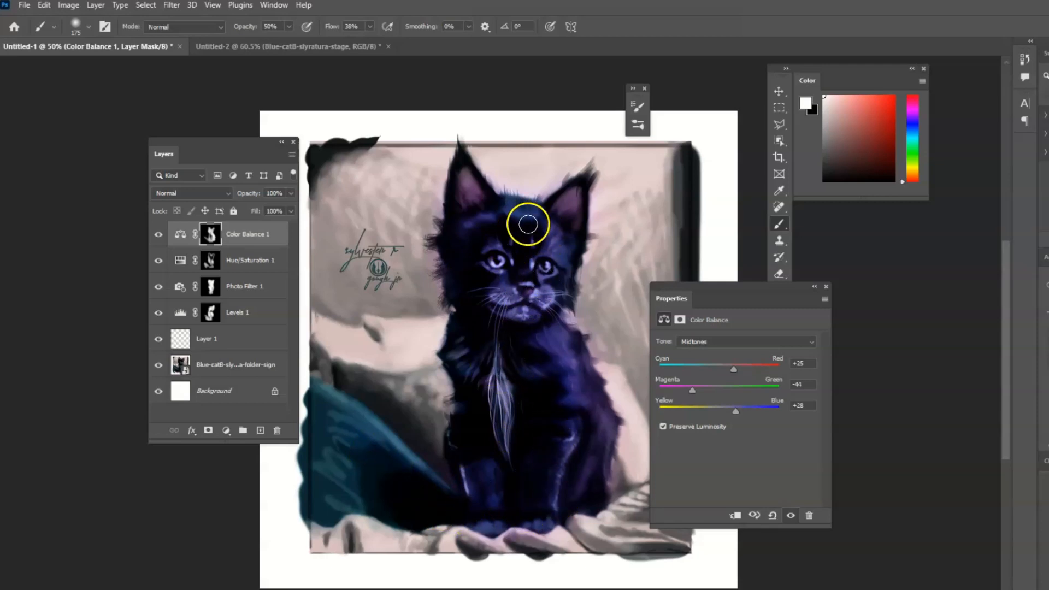
pyautogui.moveTo(526, 224); pyautogui.dragTo(512, 280)
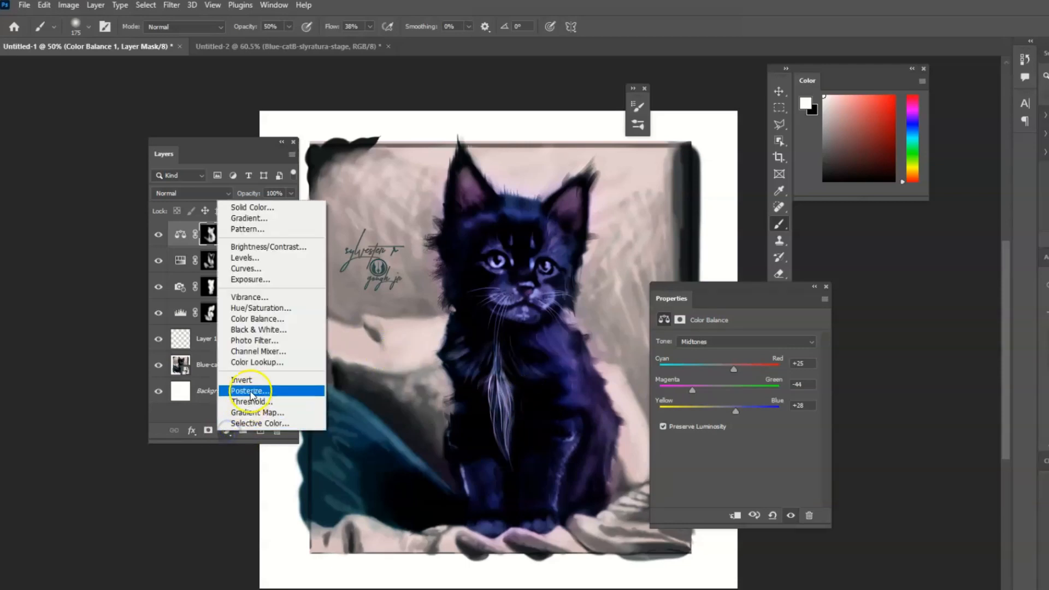
pyautogui.moveTo(274, 344)
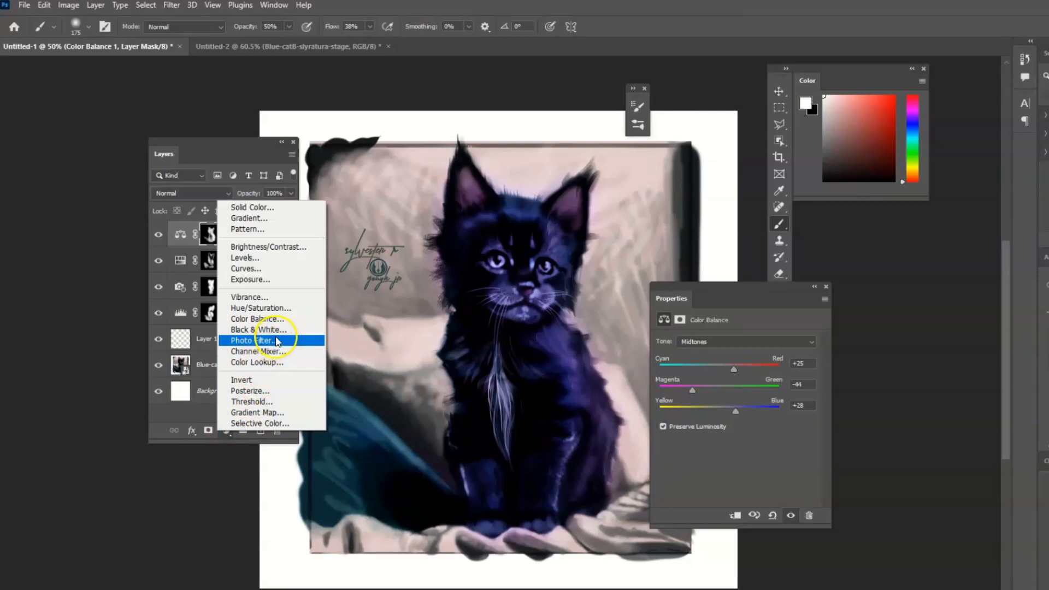
pyautogui.moveTo(259, 328)
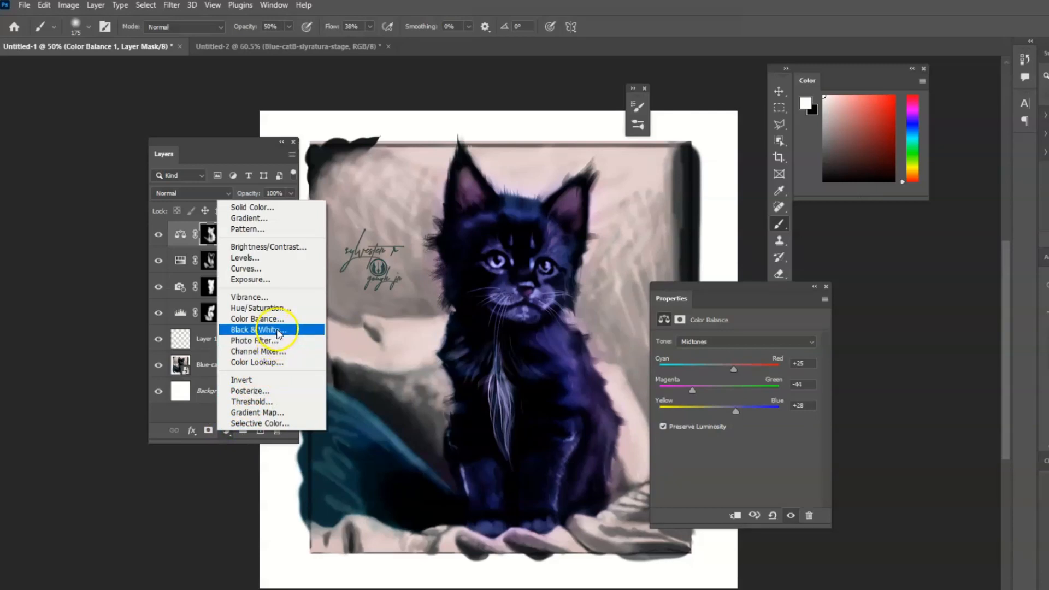
pyautogui.moveTo(271, 318)
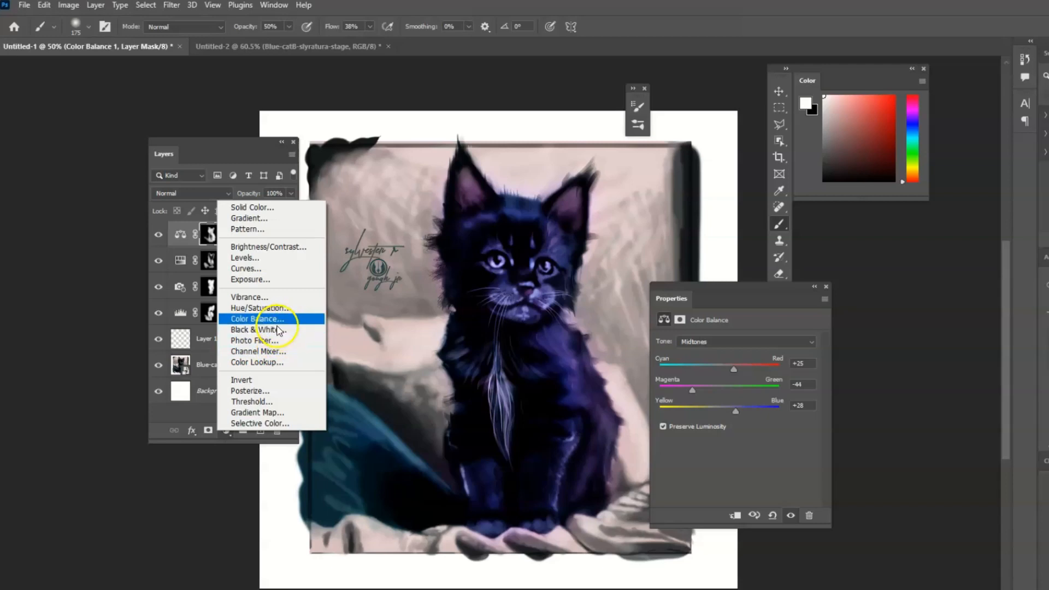
pyautogui.moveTo(277, 246)
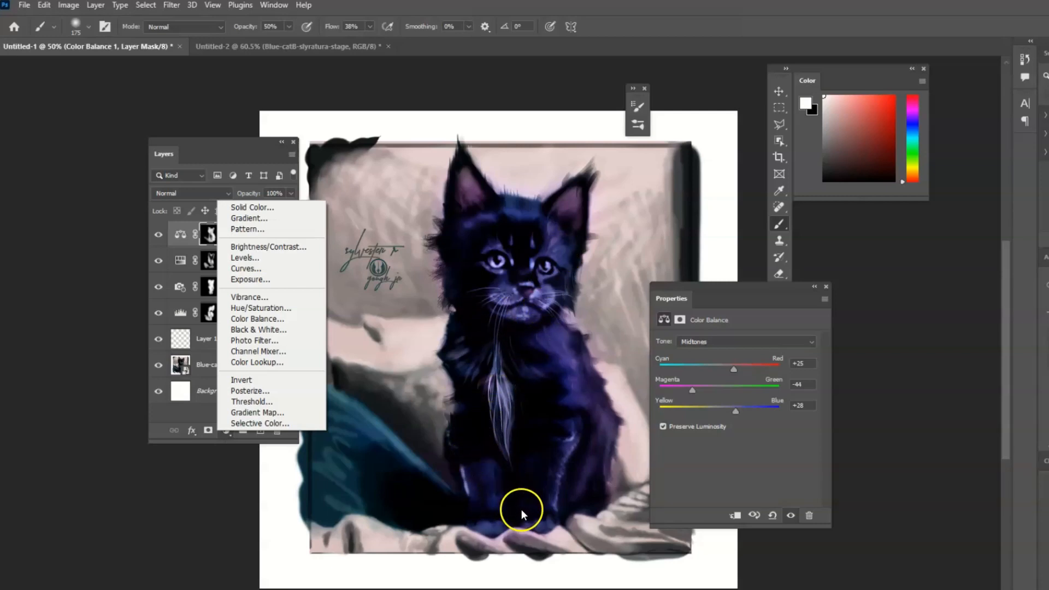
pyautogui.moveTo(518, 492)
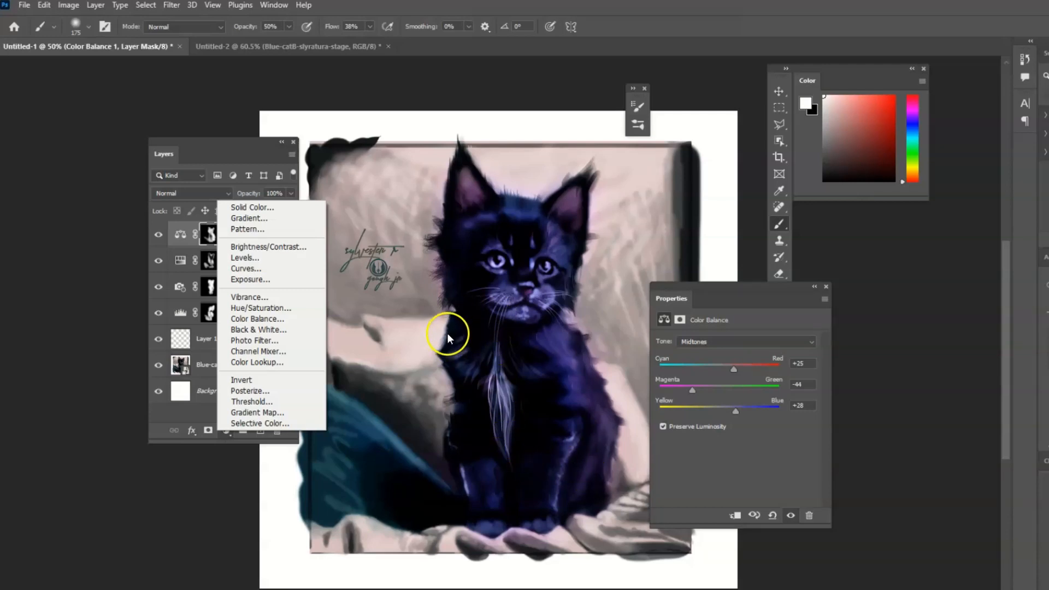
pyautogui.moveTo(390, 401)
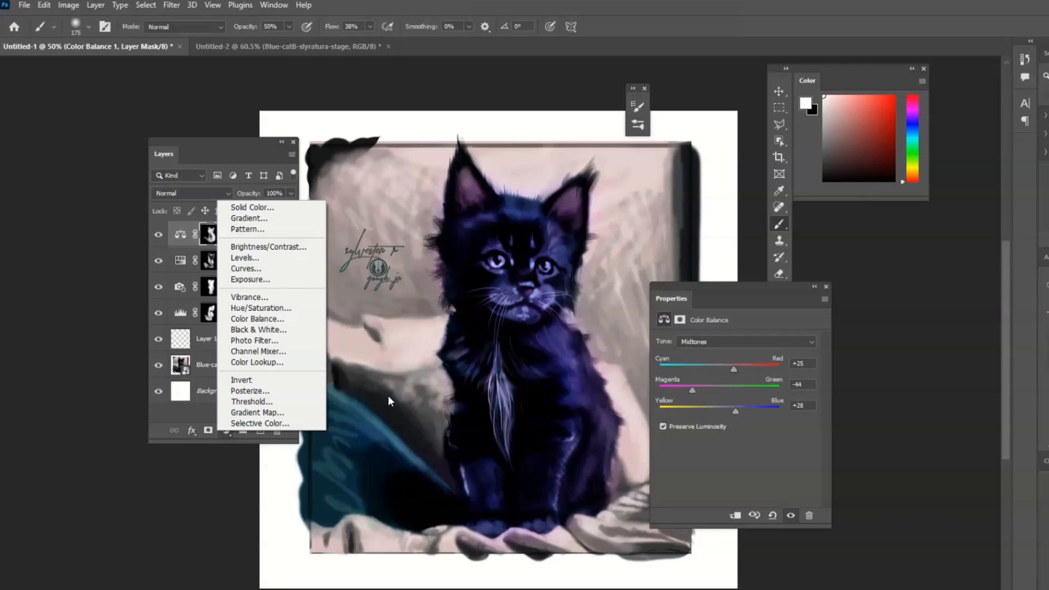
pyautogui.moveTo(506, 439)
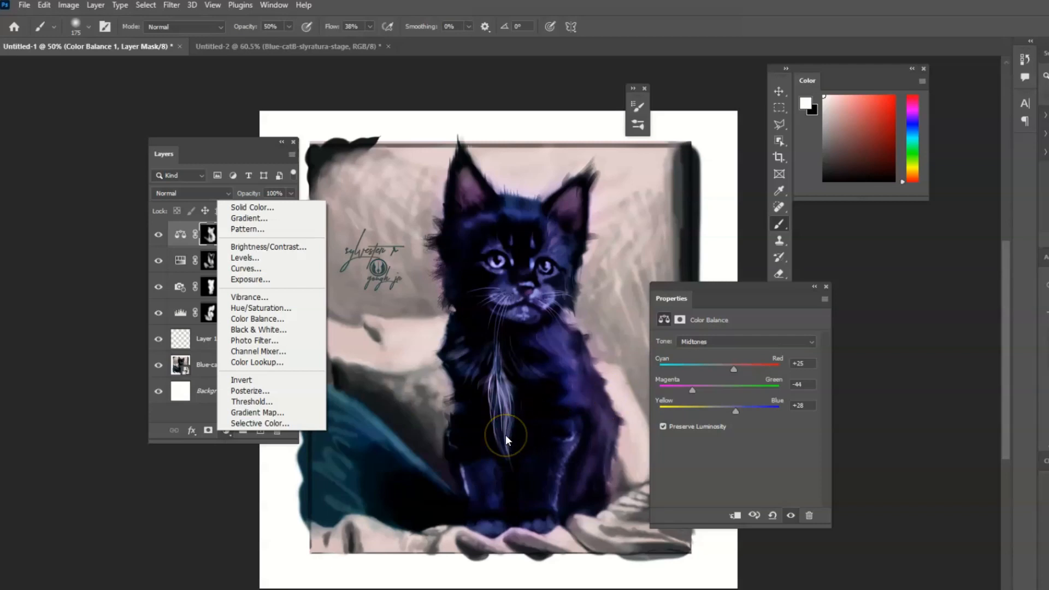